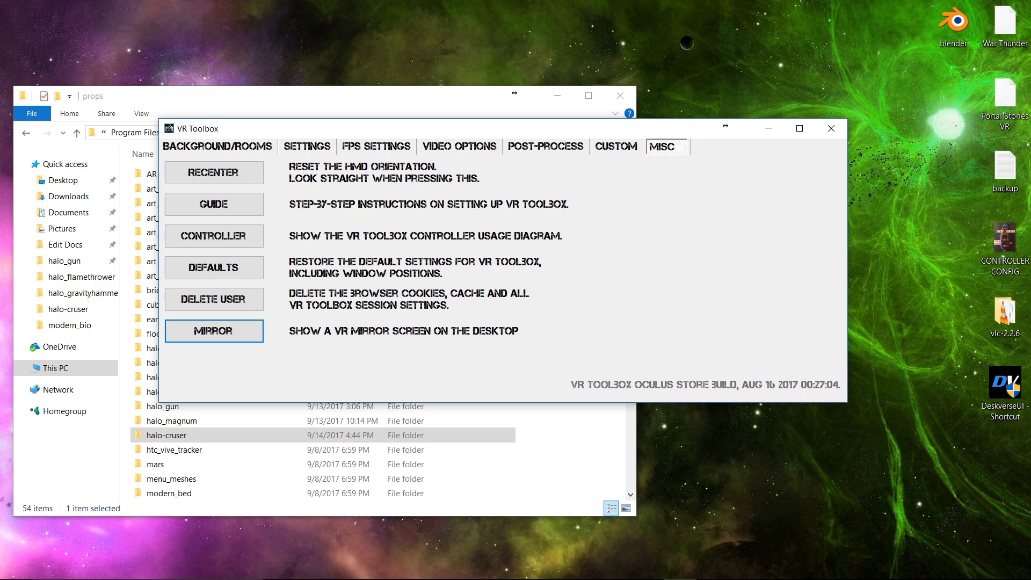
pyautogui.moveTo(277, 133)
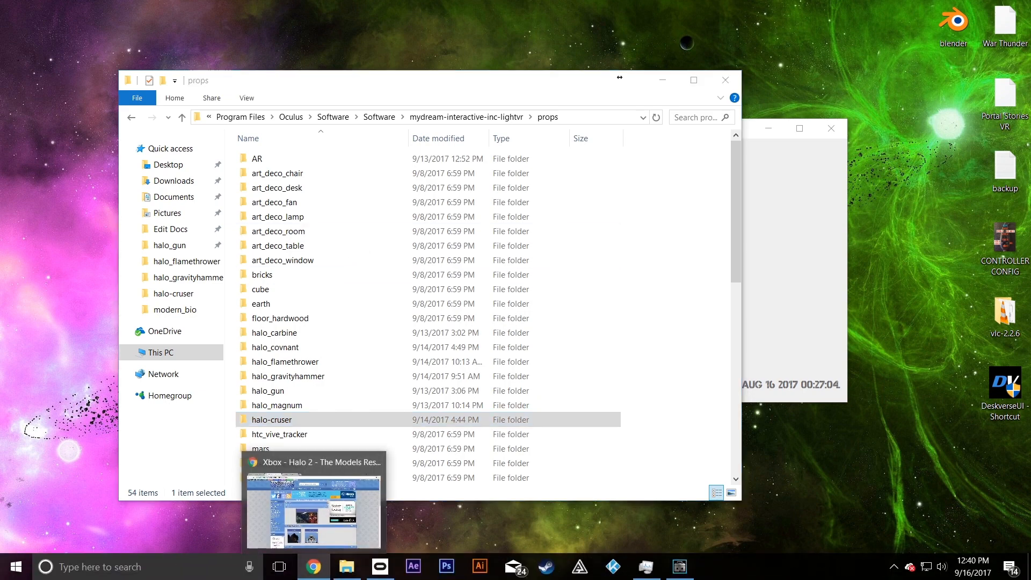
# - Visit blender.org from the BLENDER search tab, close it, and scroll the Halo 2 models page
pyautogui.click(311, 509)
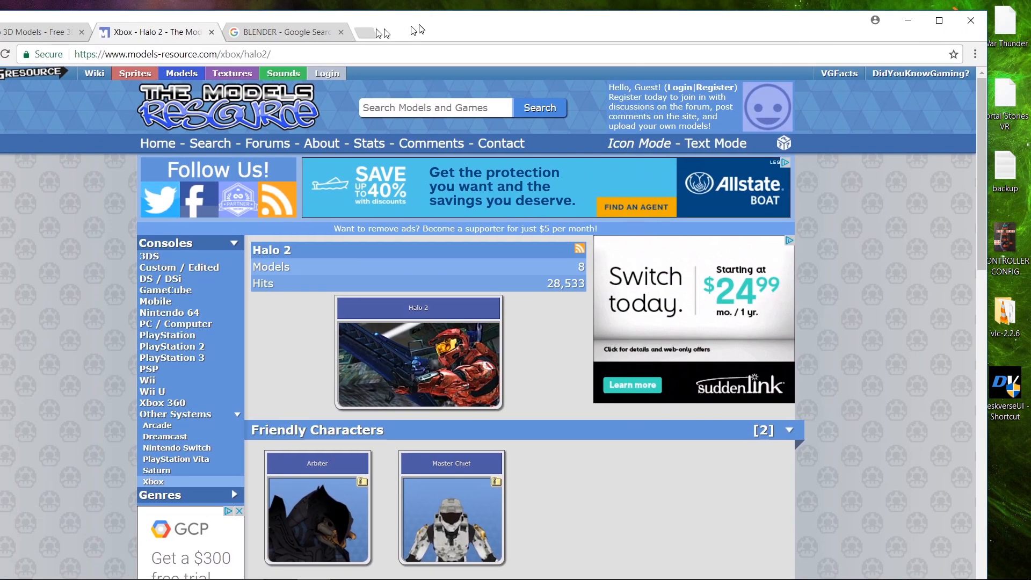
pyautogui.click(286, 31)
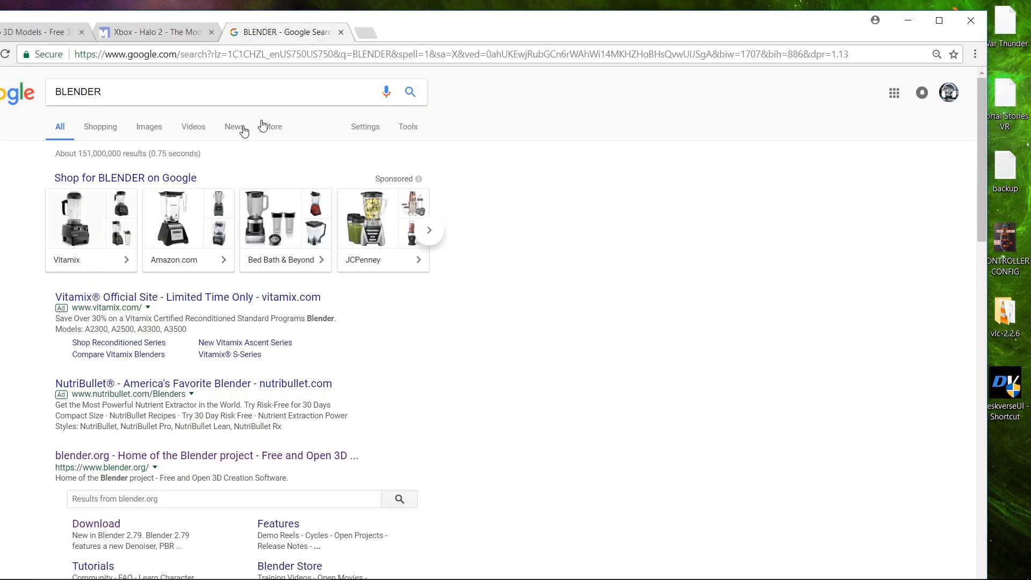
pyautogui.scroll(-3)
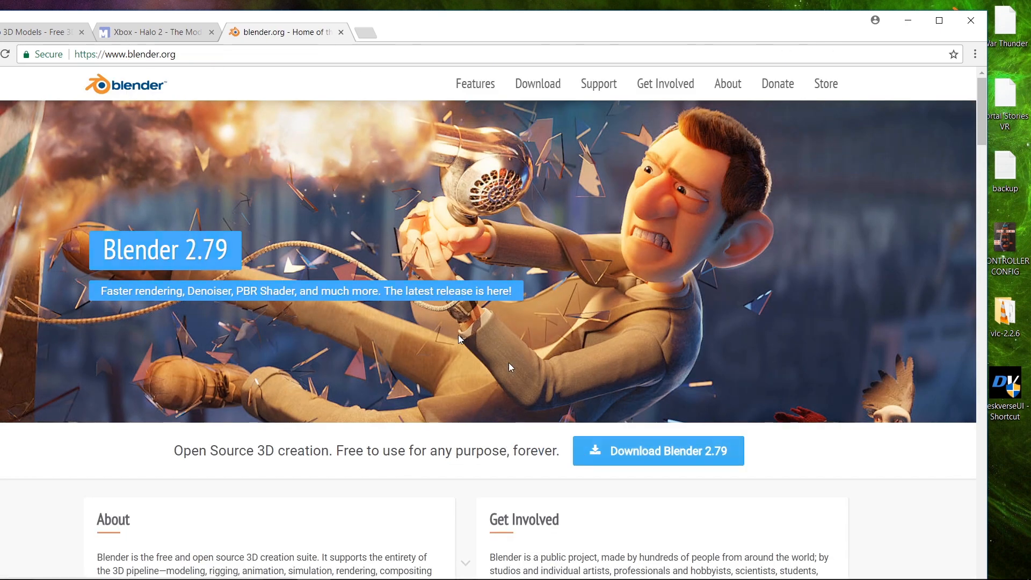
pyautogui.moveTo(342, 33)
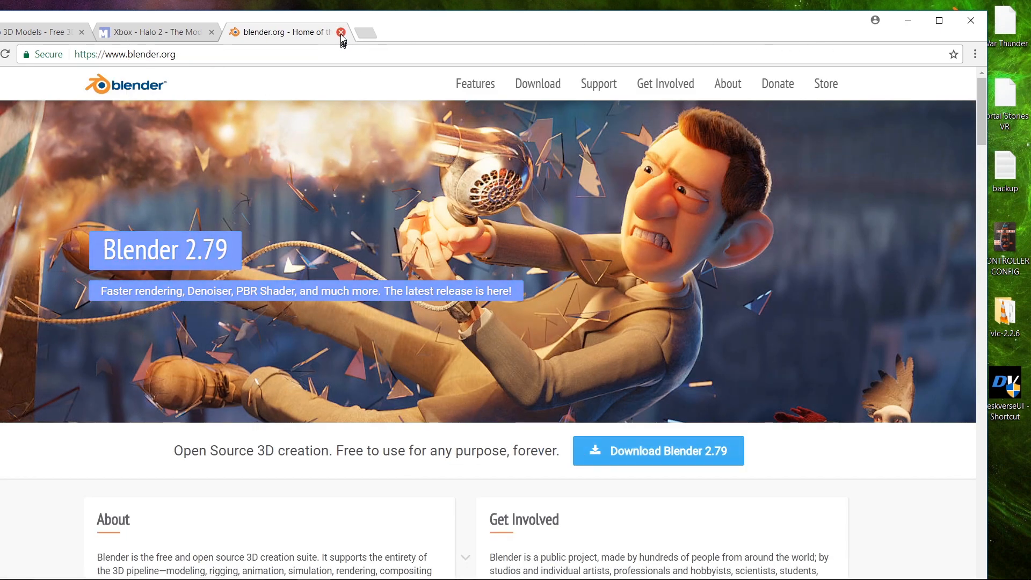
pyautogui.click(340, 32)
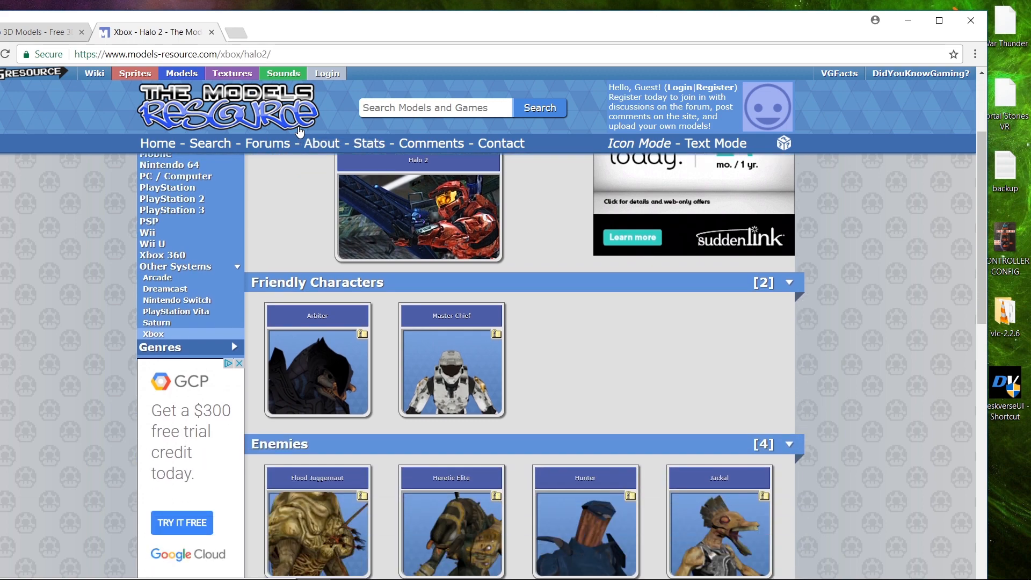
pyautogui.scroll(-3)
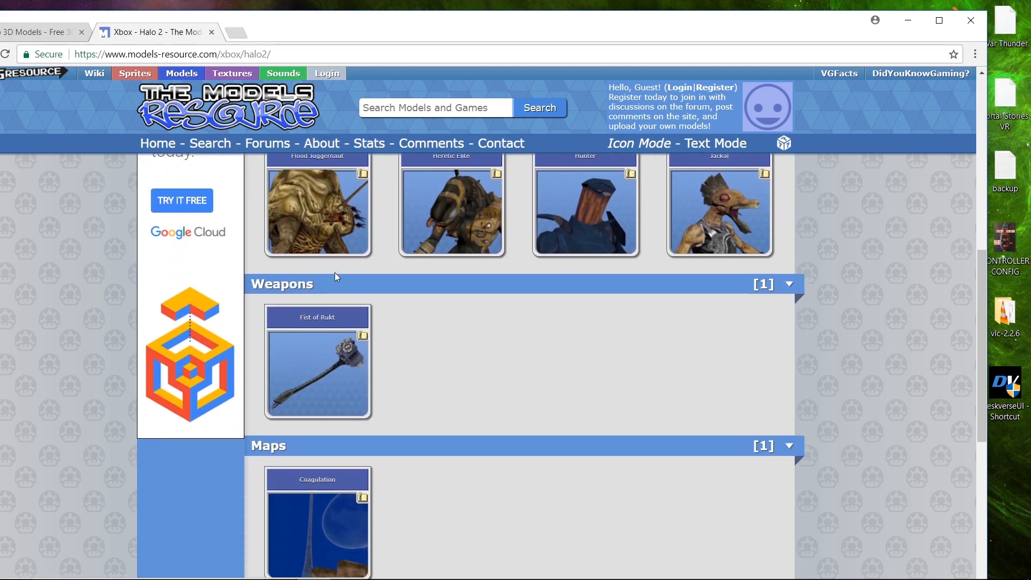
pyautogui.scroll(-3)
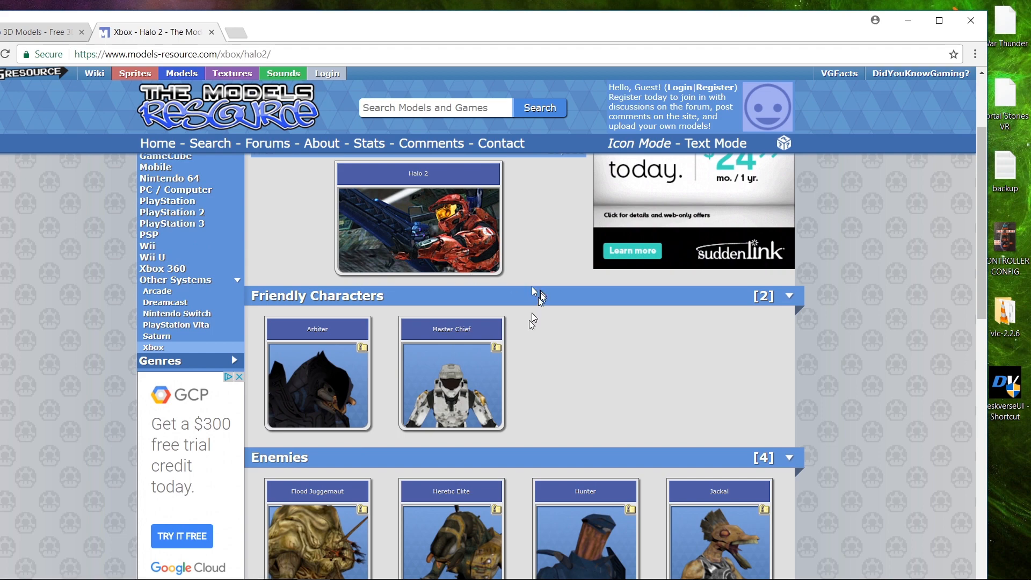
pyautogui.scroll(-3)
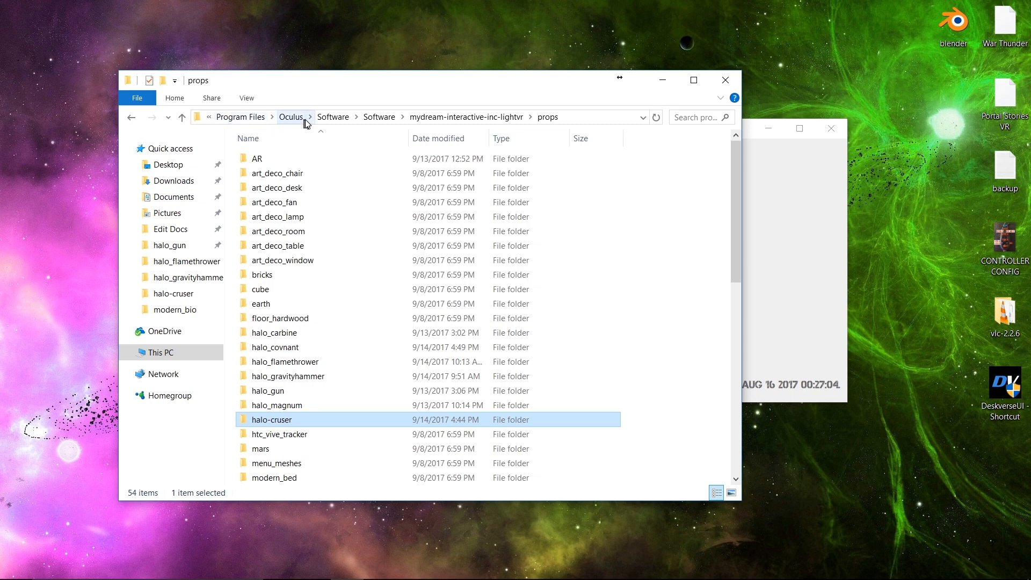
pyautogui.moveTo(433, 124)
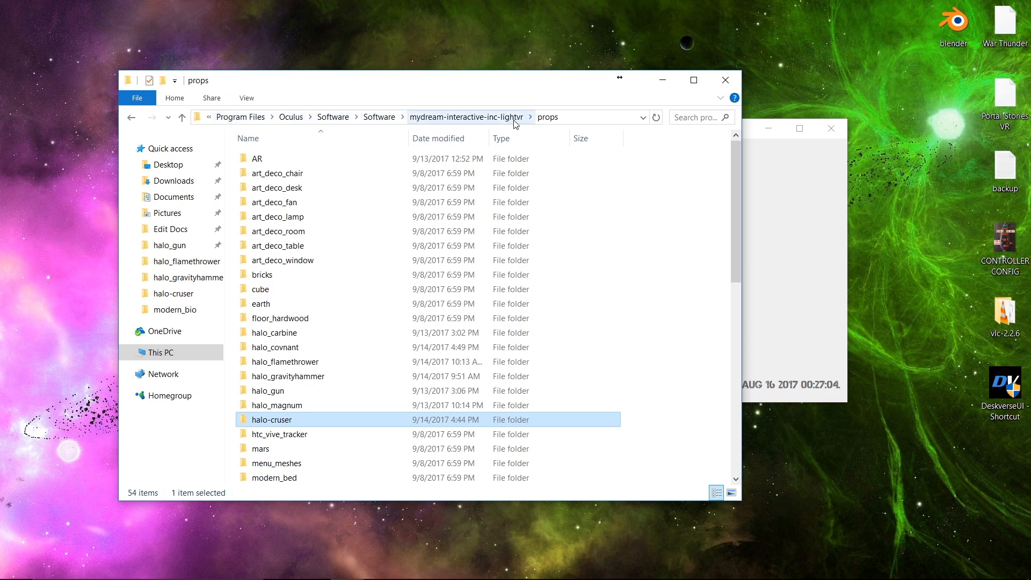
pyautogui.moveTo(517, 125)
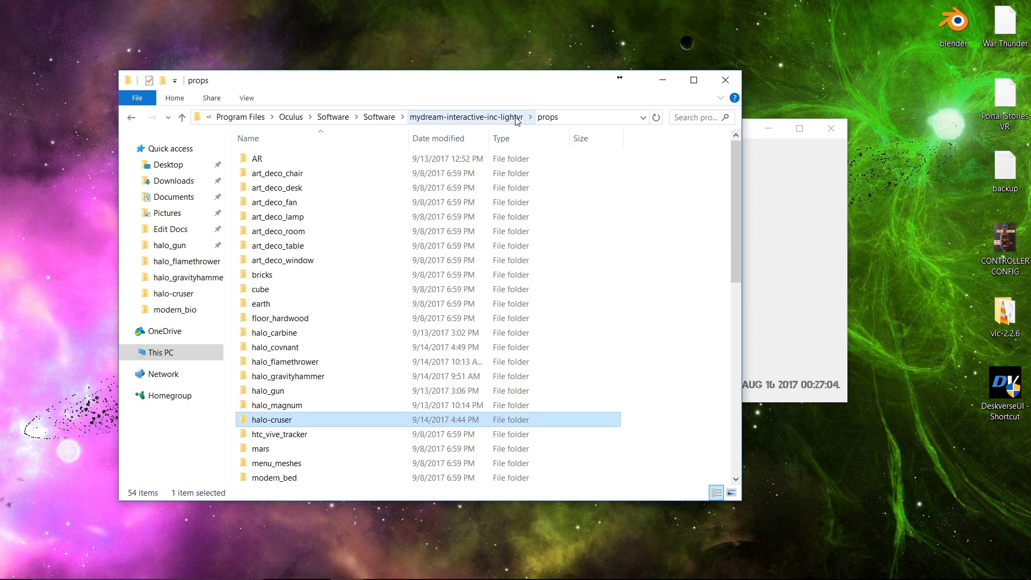
pyautogui.scroll(-3)
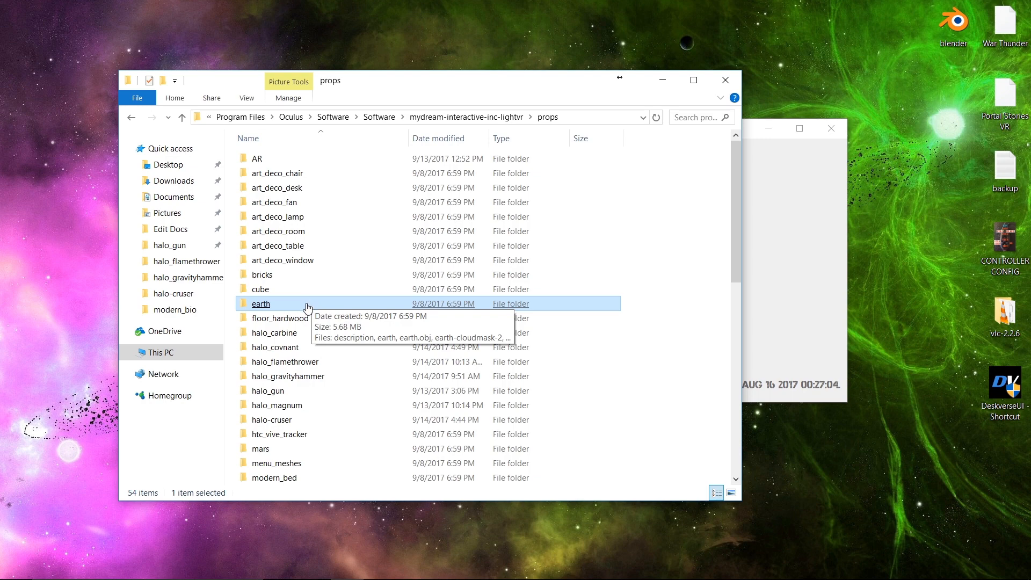
# - Copy the description file from the earth prop folder and return to props
pyautogui.doubleClick(261, 303)
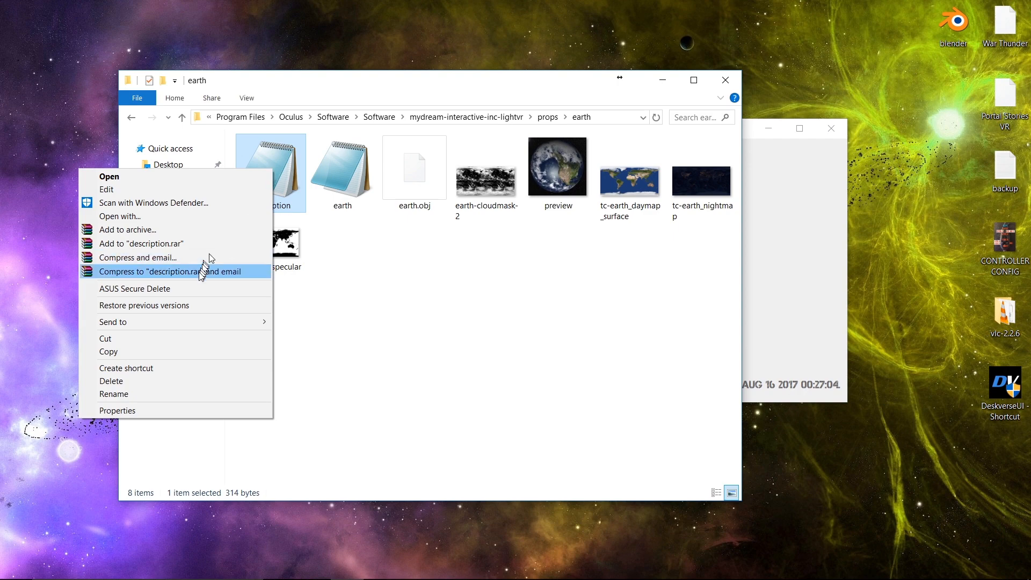
pyautogui.click(413, 164)
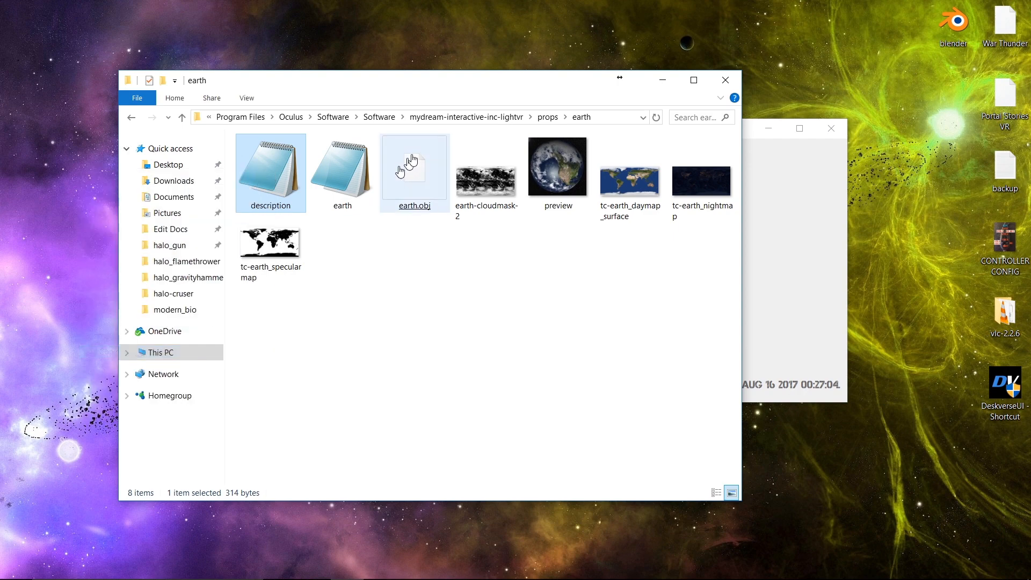
pyautogui.click(547, 117)
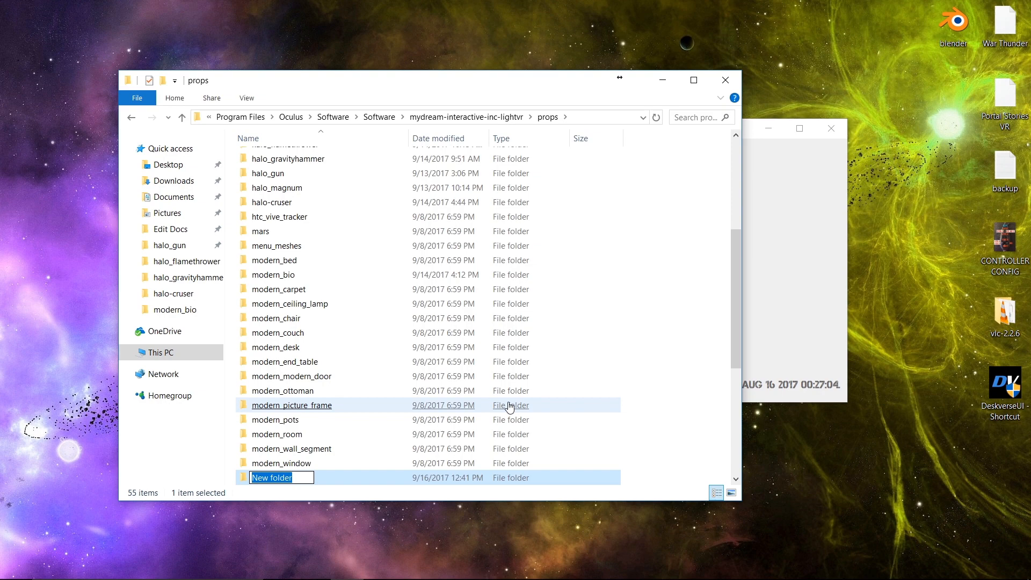
# - Create a new folder named video_example in props and go inside it
pyautogui.write('vID')
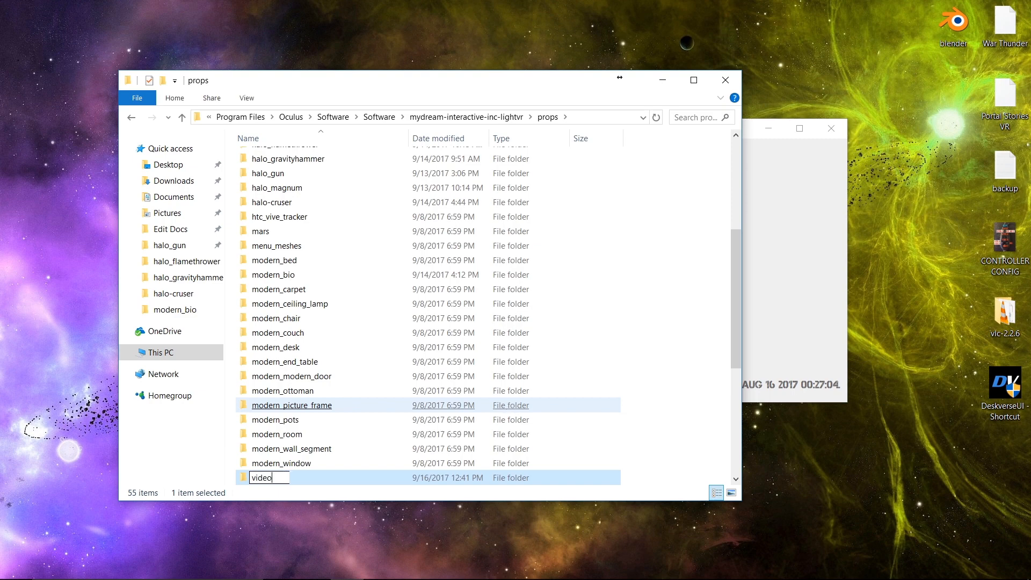
pyautogui.write('_example')
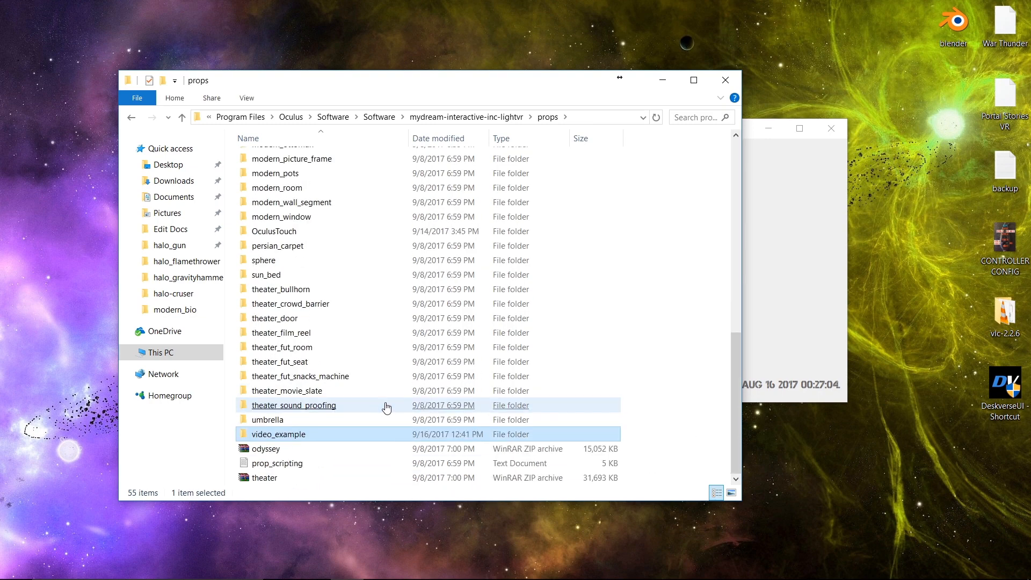
pyautogui.doubleClick(278, 433)
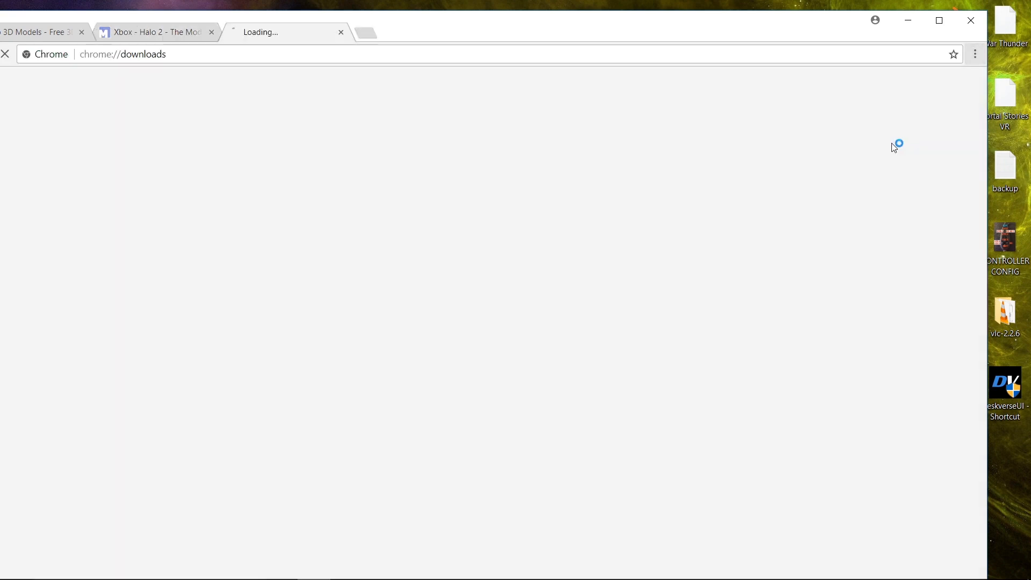
pyautogui.moveTo(452, 185)
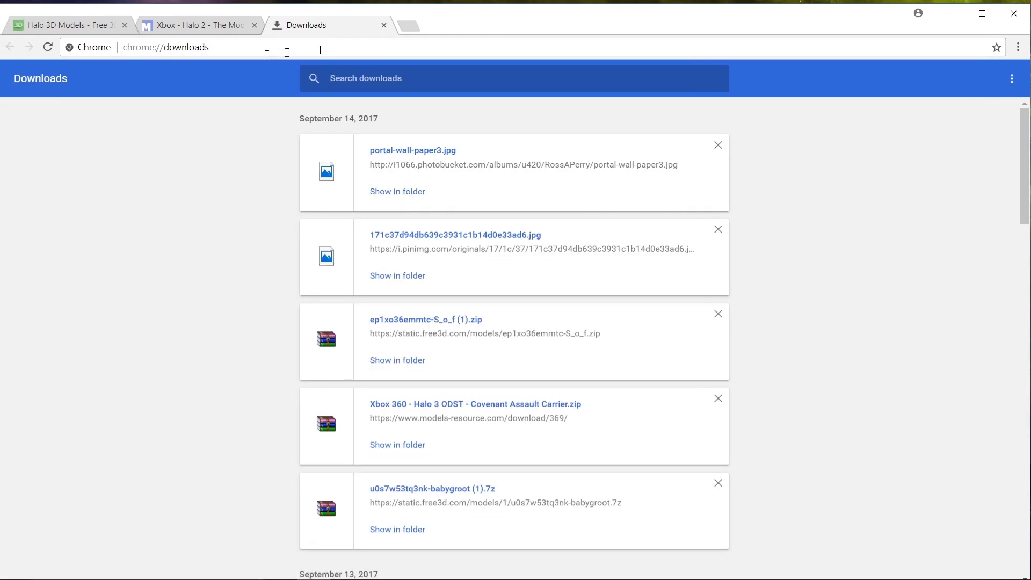
# - Download the Halo 4 Carbine model from Free3D and open the downloaded archive
pyautogui.click(66, 24)
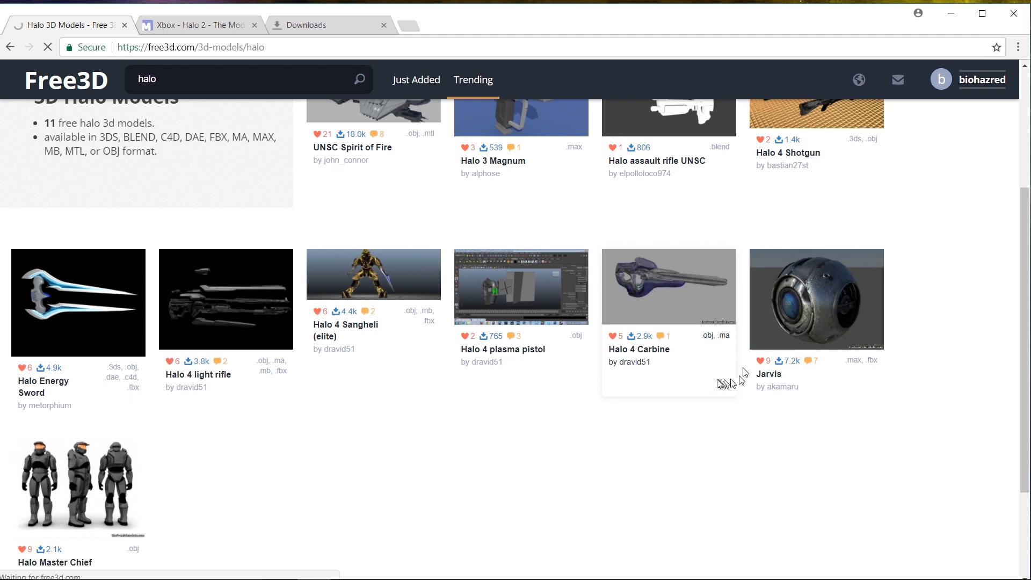
pyautogui.click(668, 287)
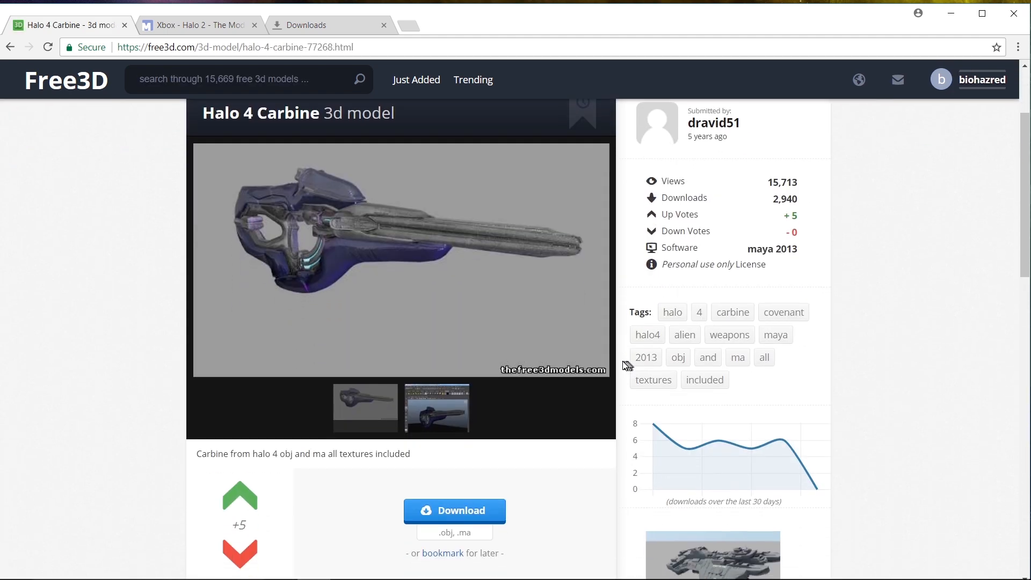
pyautogui.moveTo(520, 406)
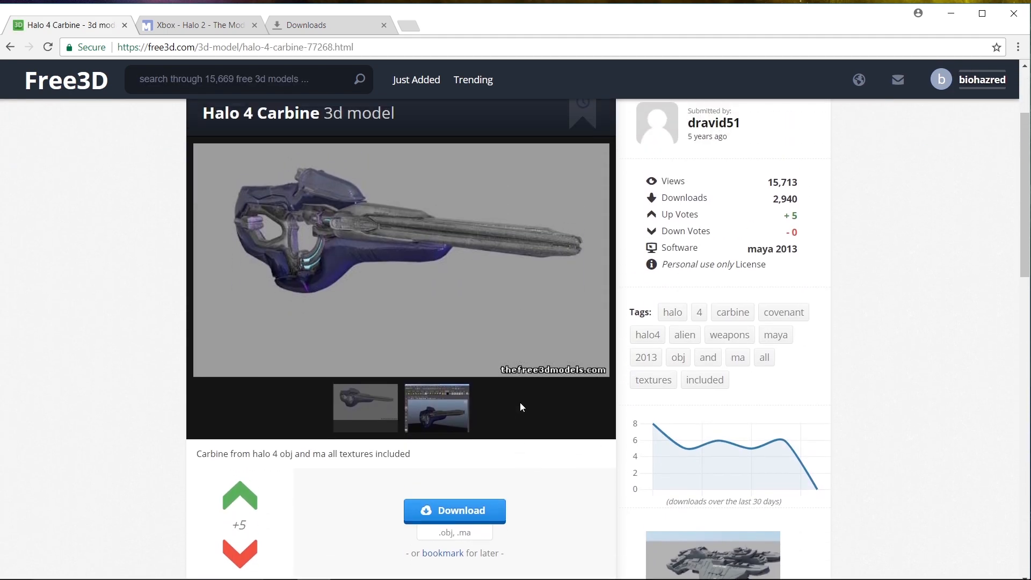
pyautogui.scroll(-3)
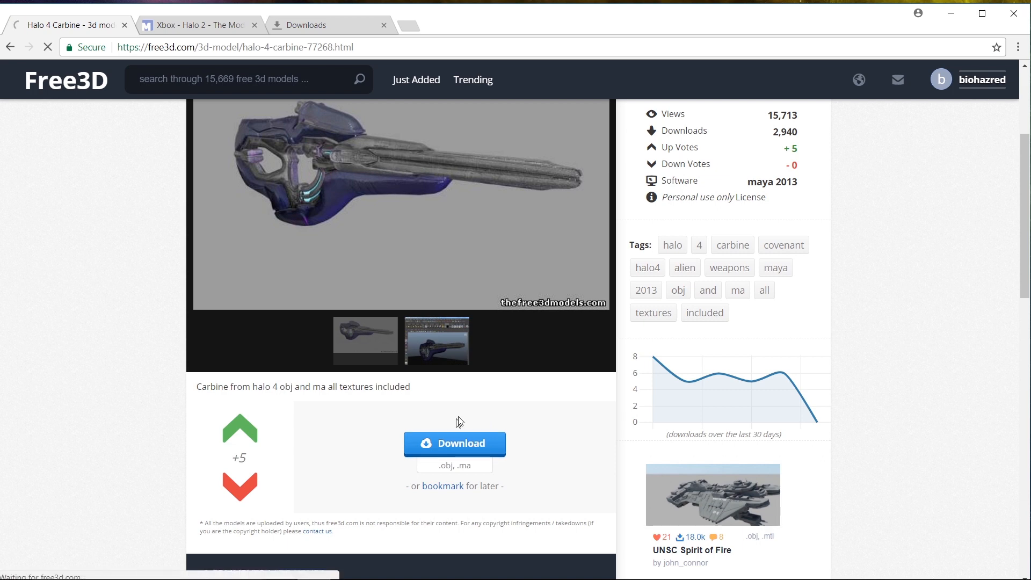
pyautogui.click(454, 444)
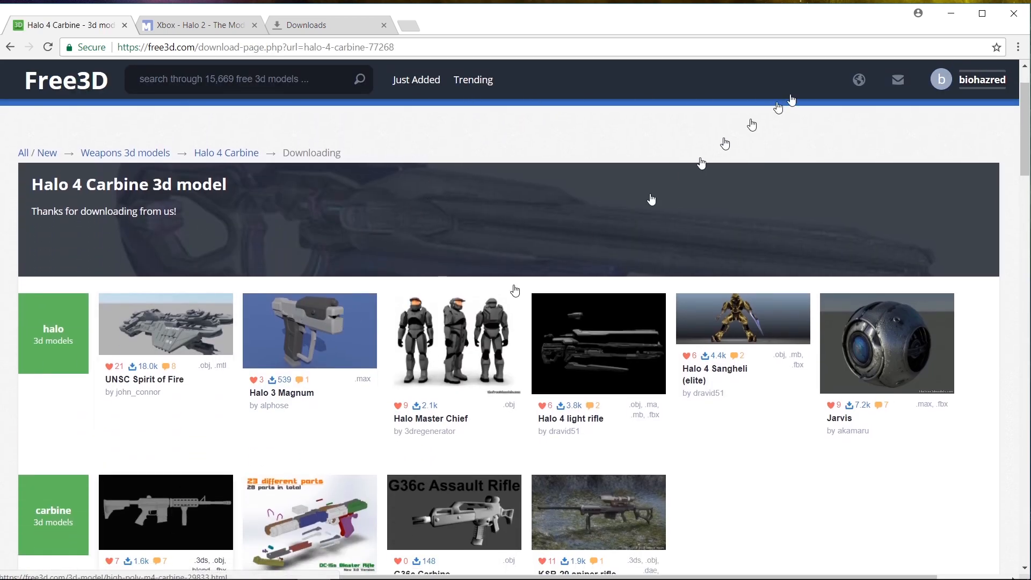
pyautogui.click(1018, 46)
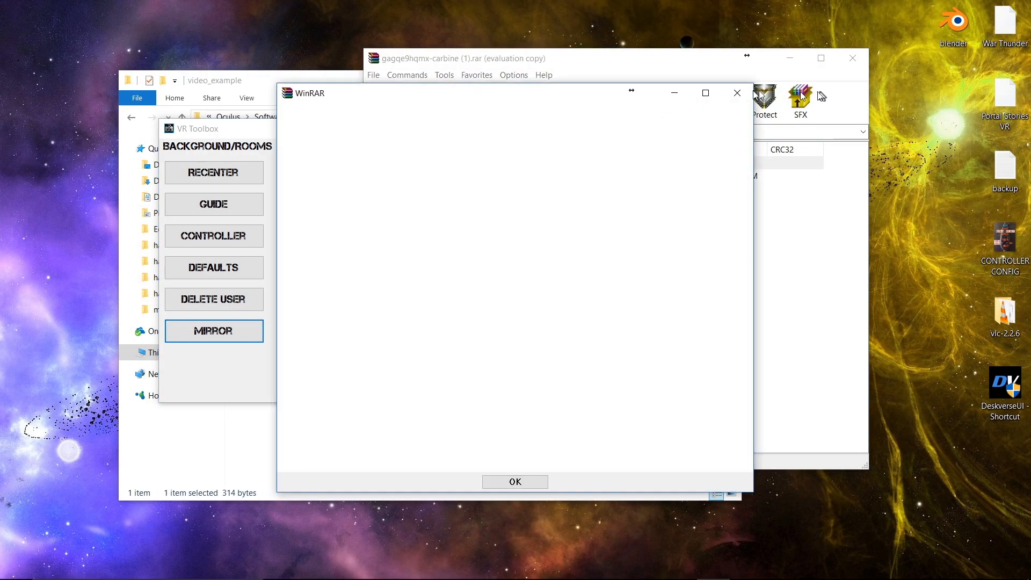
# - Extract all files of the archive's carbine folder into video_example
pyautogui.click(514, 481)
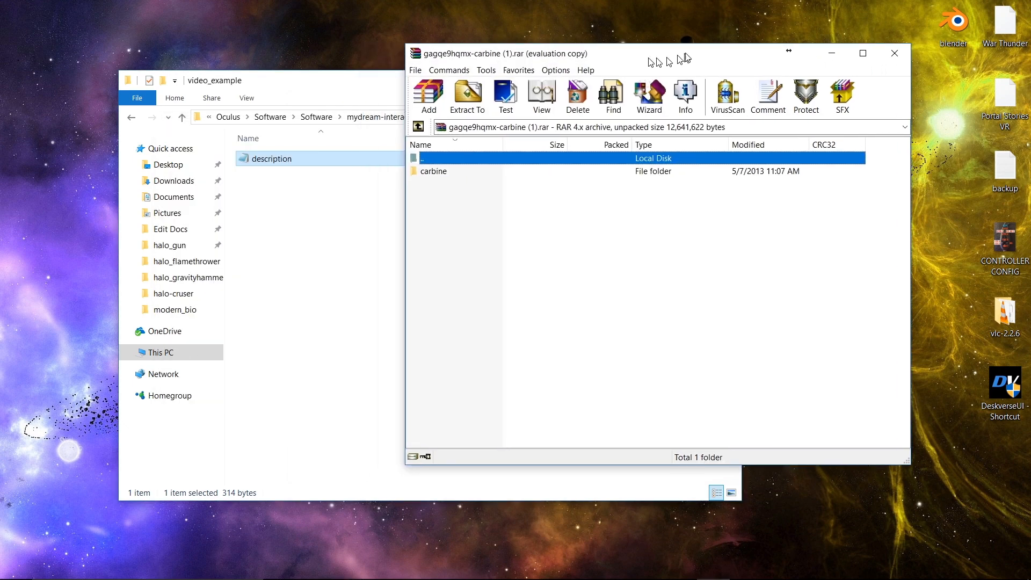
pyautogui.doubleClick(433, 171)
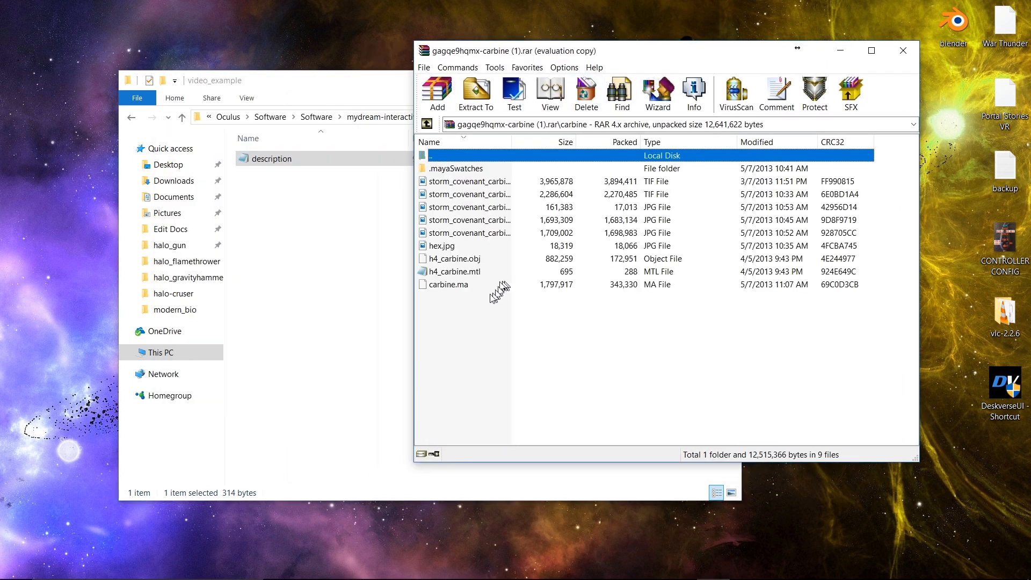
pyautogui.press('ctrl+a')
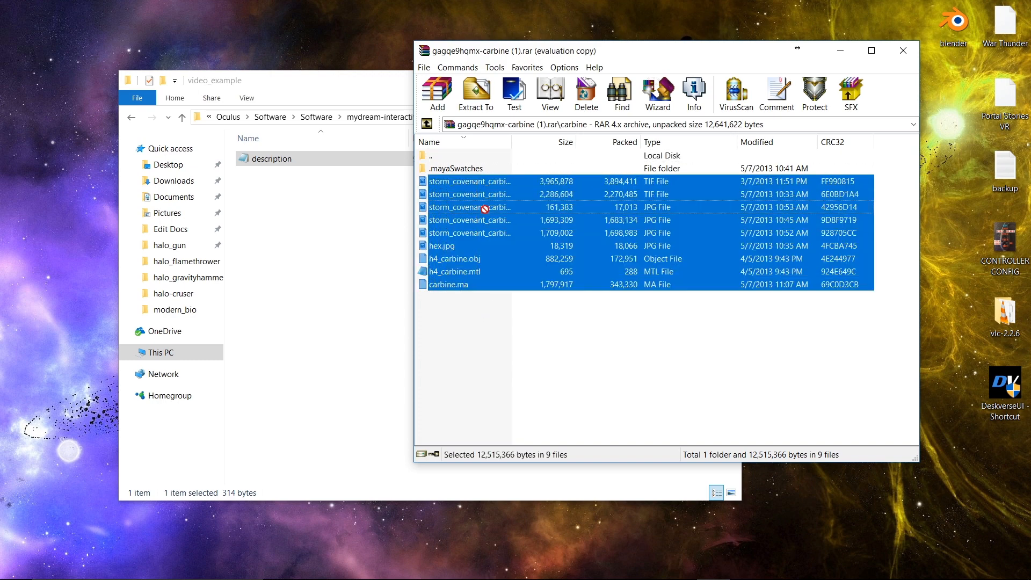
pyautogui.click(476, 92)
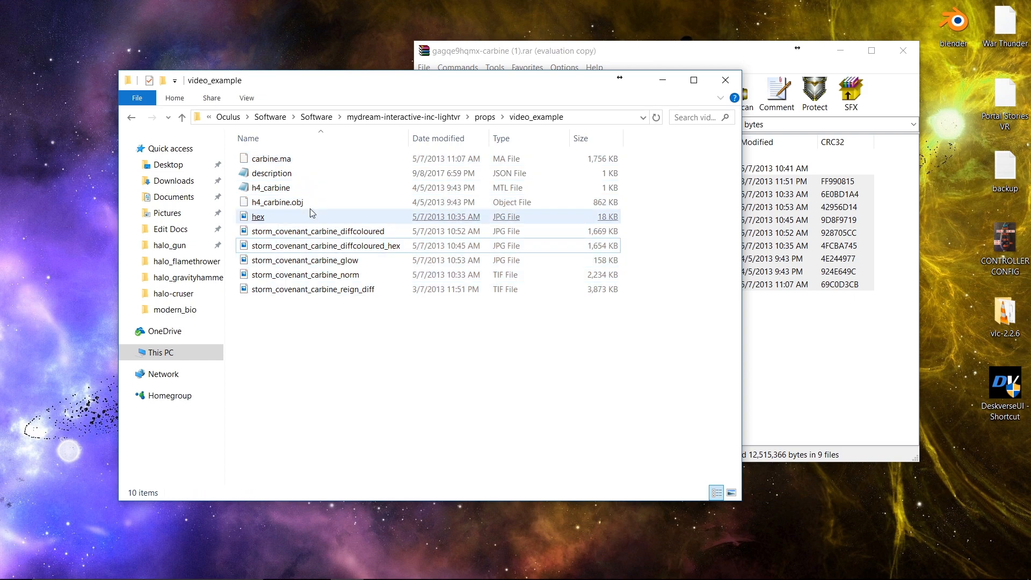
# - Preview the storm_covenant_carbine_diffcoloured texture and select the h4_carbine material file
pyautogui.click(318, 231)
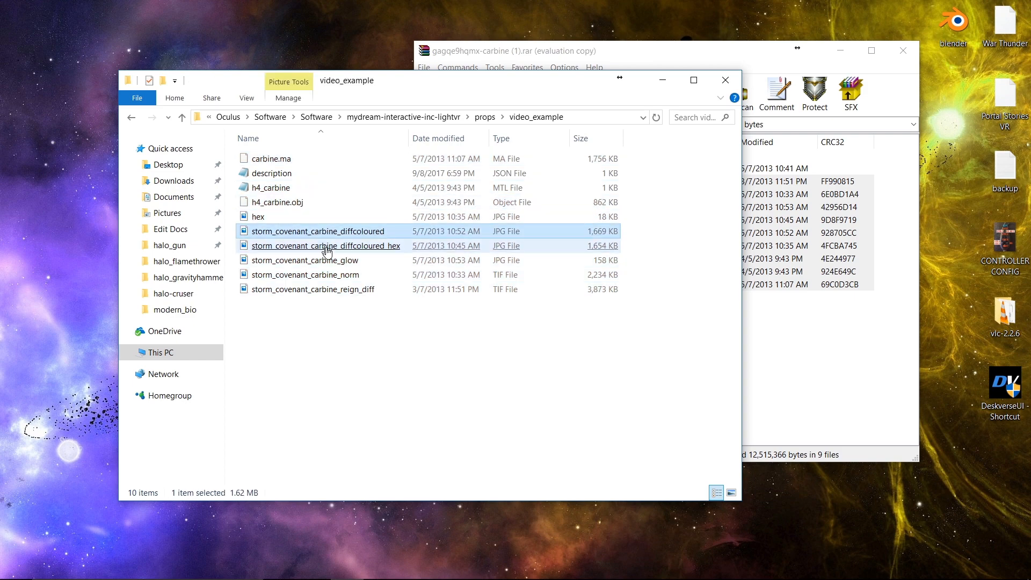
pyautogui.click(318, 231)
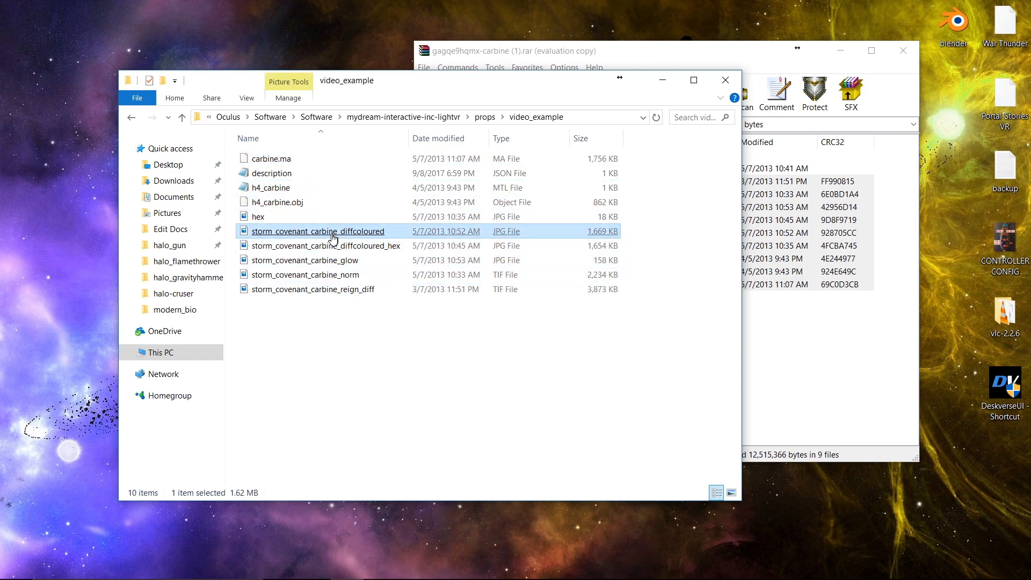
pyautogui.doubleClick(317, 231)
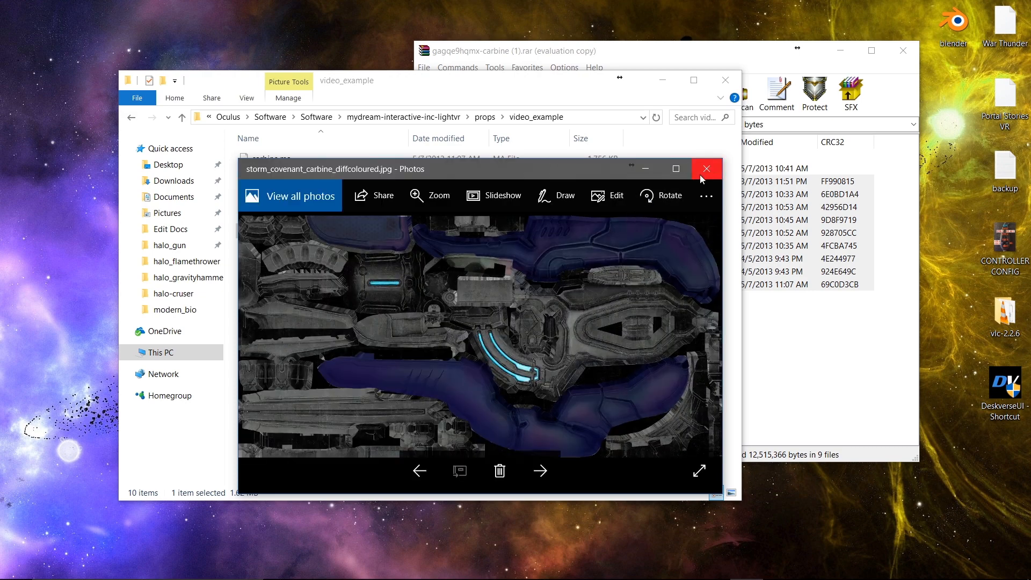
pyautogui.click(707, 168)
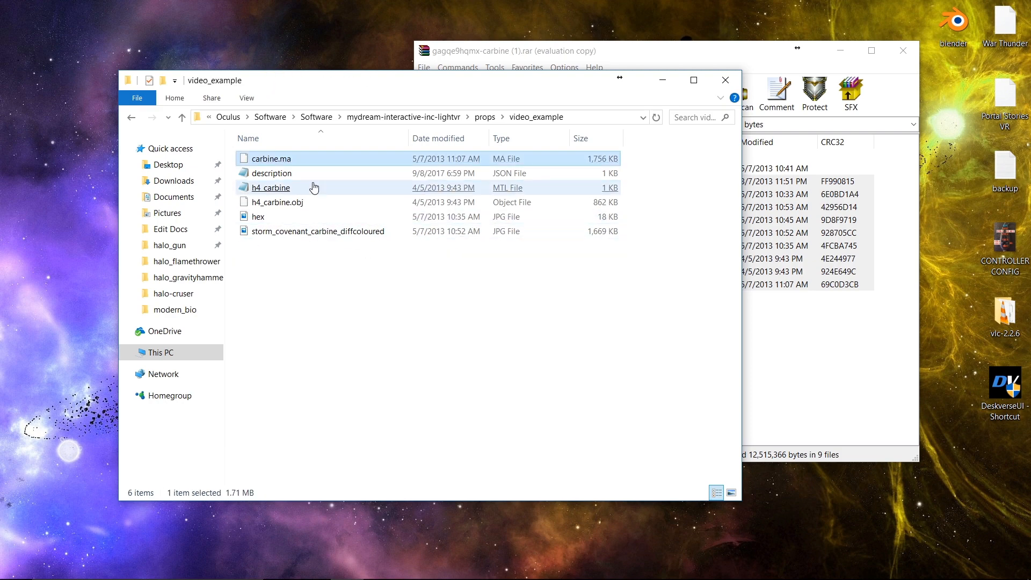
pyautogui.click(271, 187)
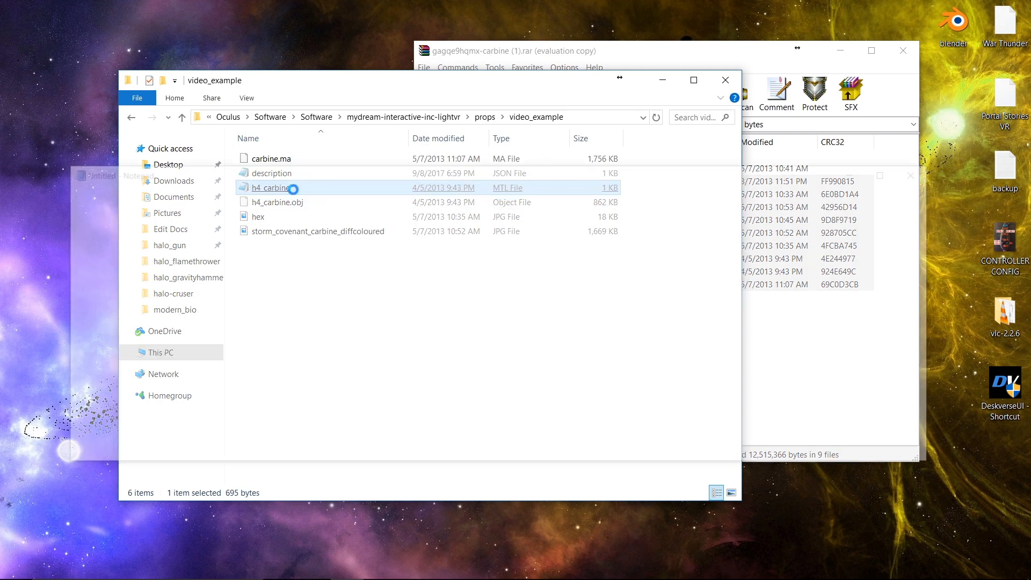
# - Point h4_carbine's map_Ka and map_Kd at storm_covenant_carbine_default\storm_covenant_carbine_diff.tif in Notepad
pyautogui.doubleClick(271, 187)
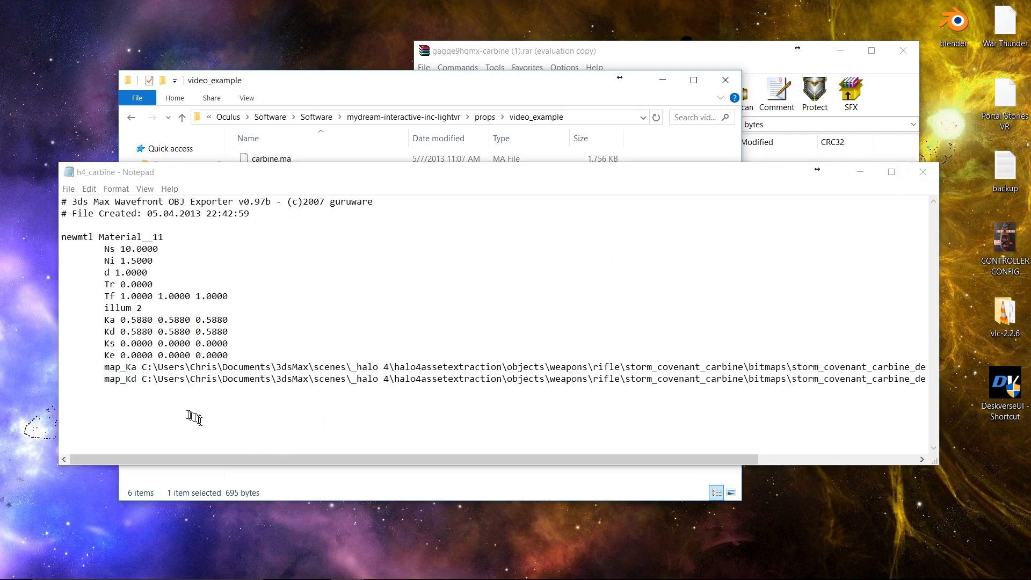
pyautogui.moveTo(177, 424)
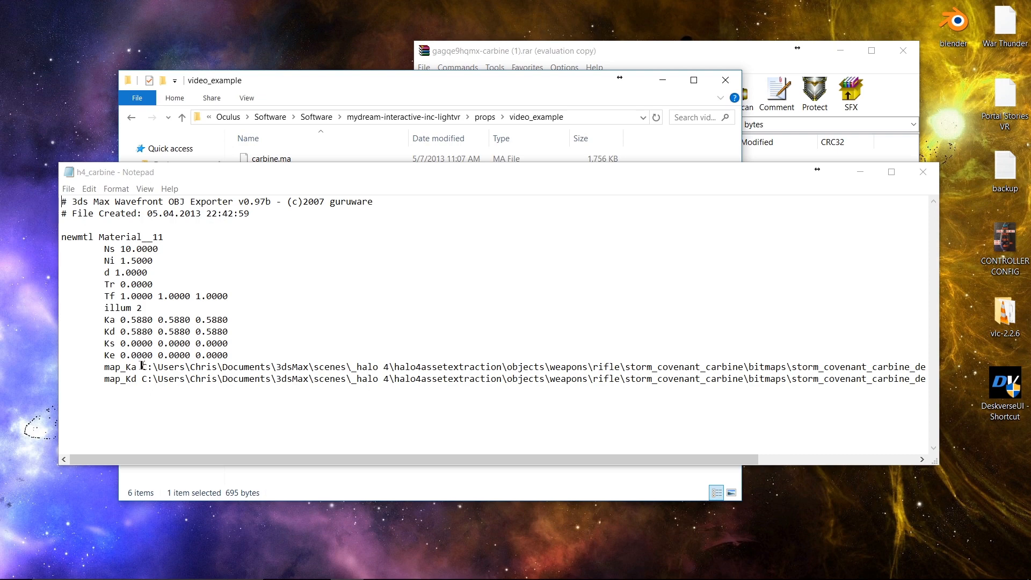
pyautogui.moveTo(142, 366); pyautogui.dragTo(910, 366)
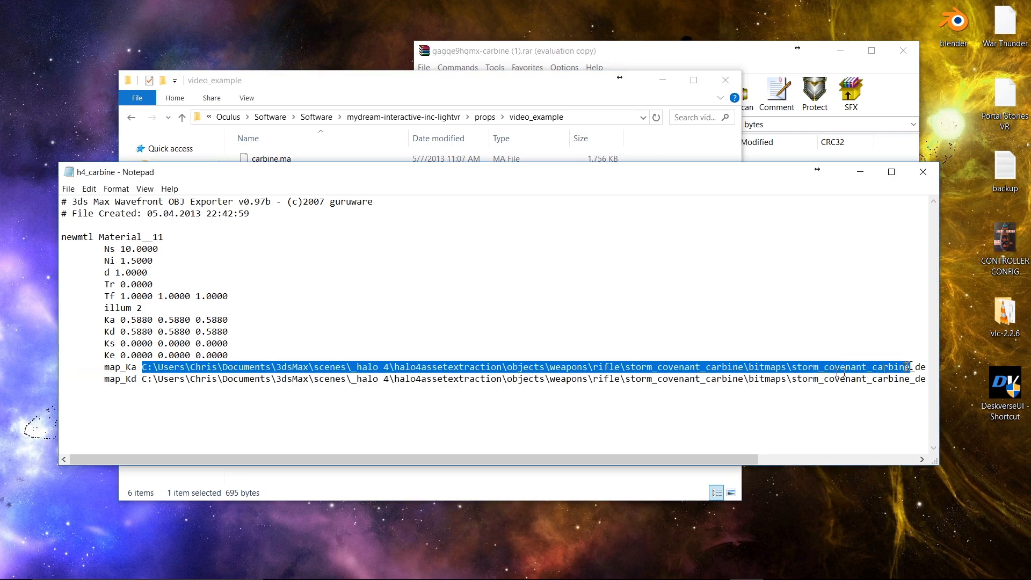
pyautogui.hscroll(3)
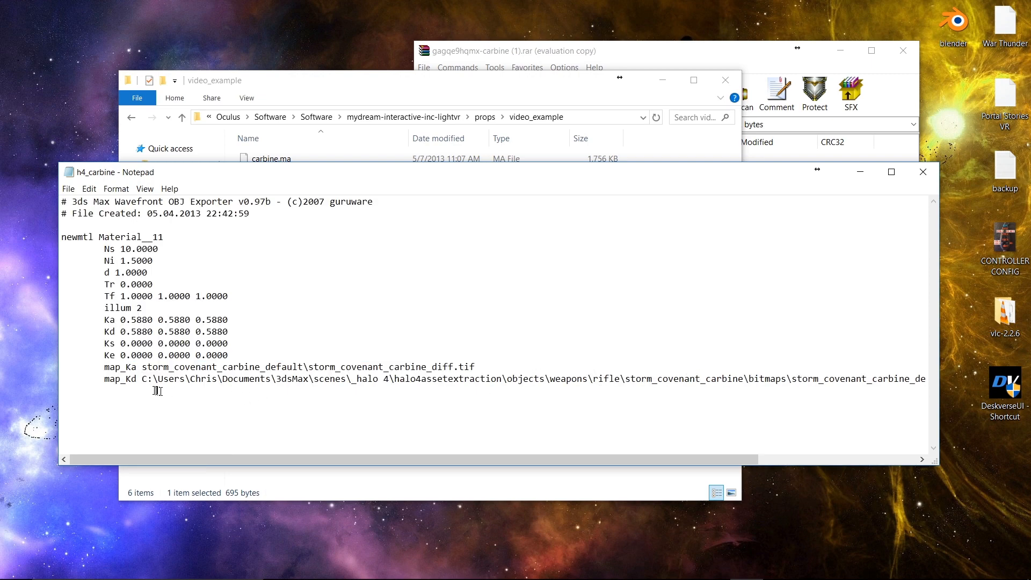
pyautogui.doubleClick(118, 379)
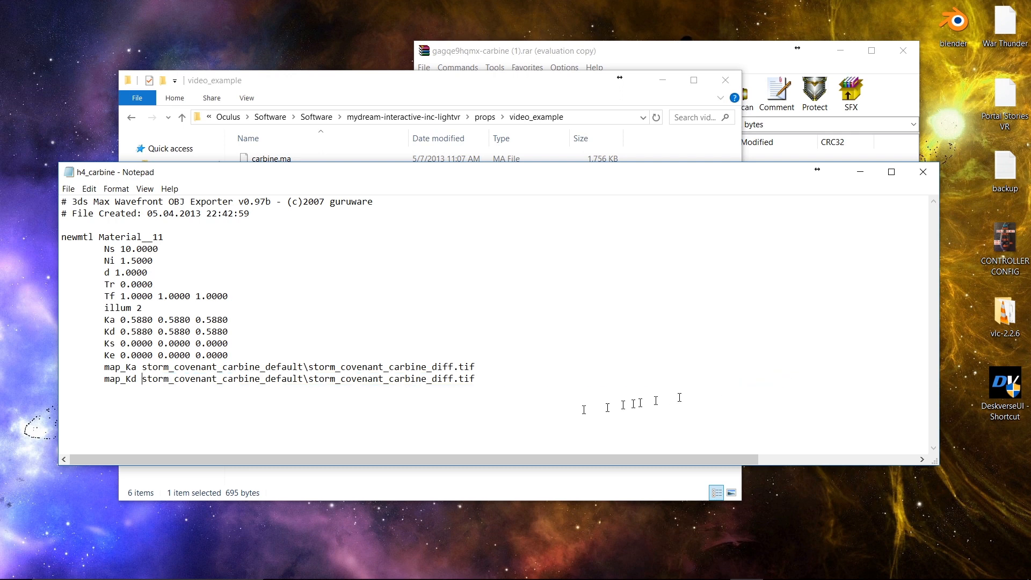
pyautogui.click(68, 189)
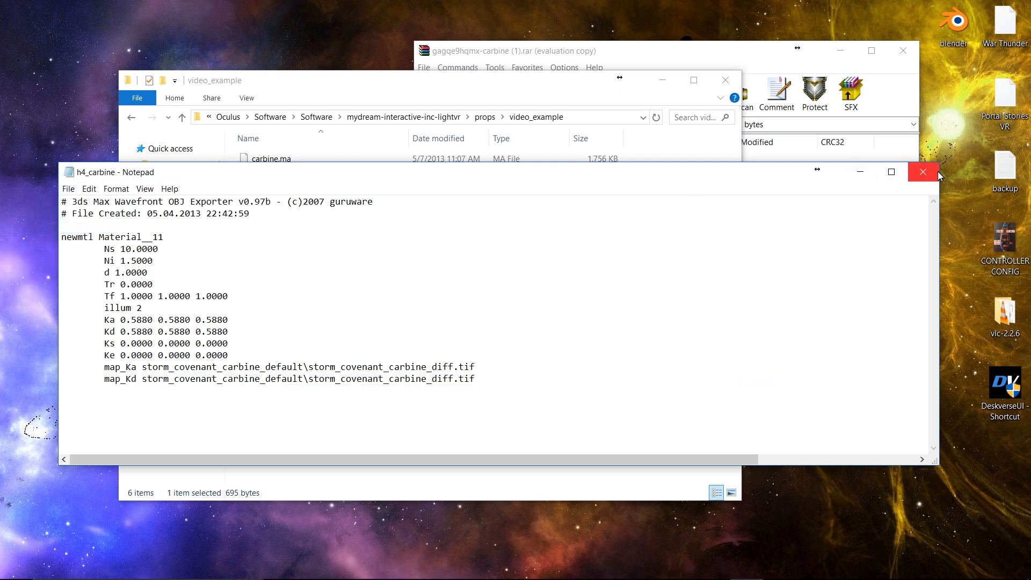
# - Close Notepad and delete Blender's default cube, leaving only camera and lamp
pyautogui.click(921, 172)
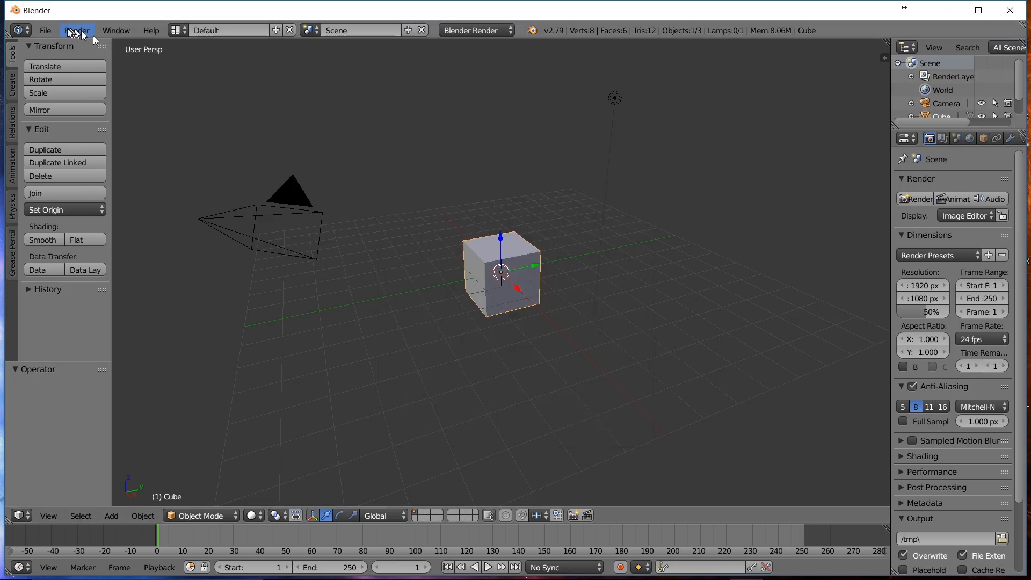
pyautogui.click(45, 30)
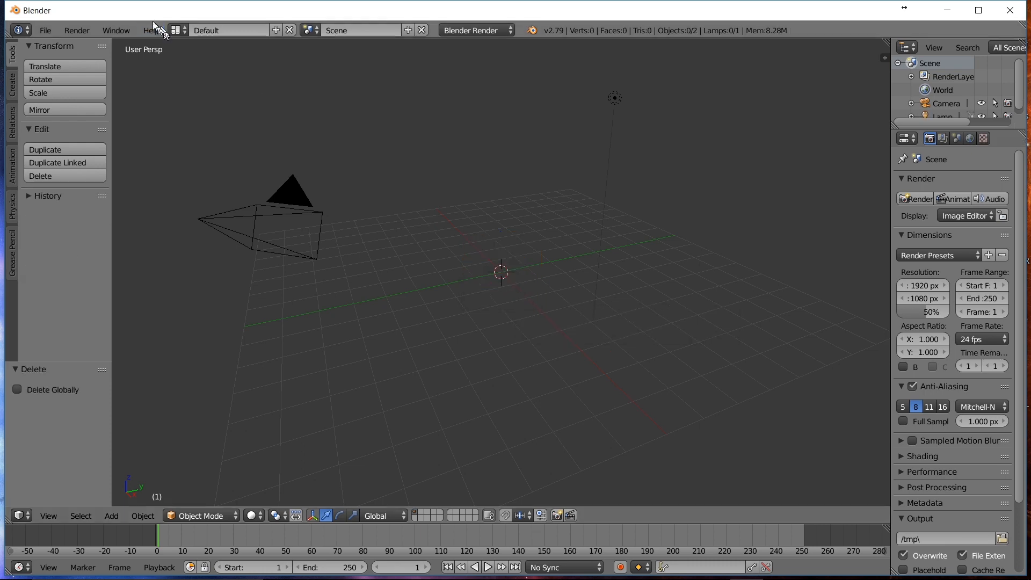
# - Import h4_carbine.obj from props\video_example as a Wavefront OBJ
pyautogui.click(45, 30)
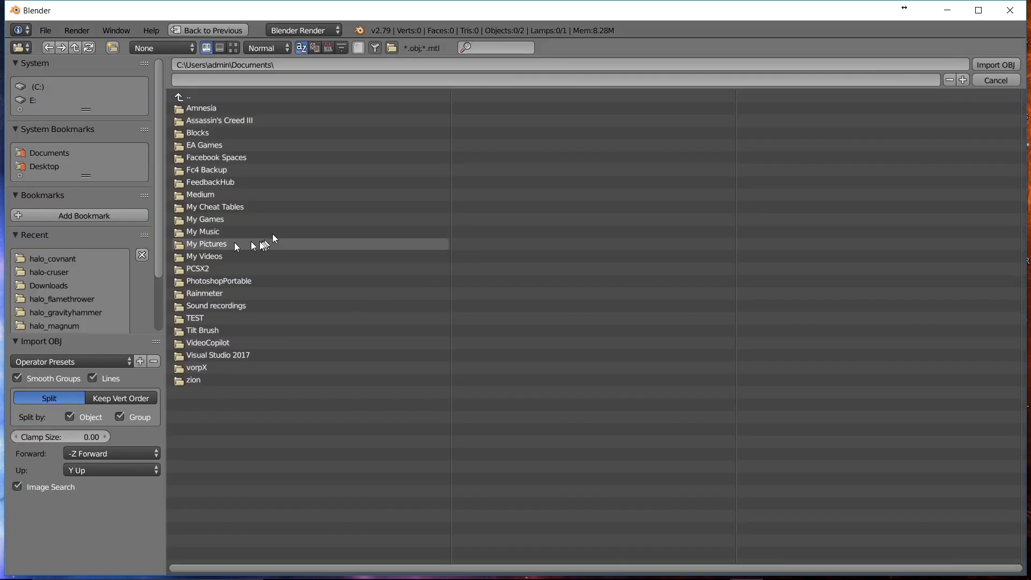
pyautogui.click(53, 258)
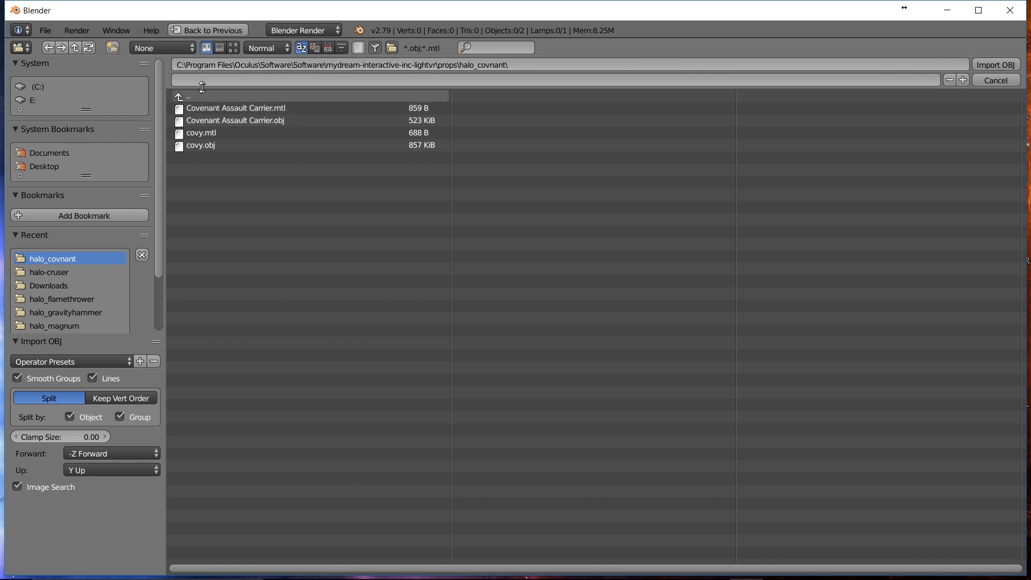
pyautogui.click(188, 97)
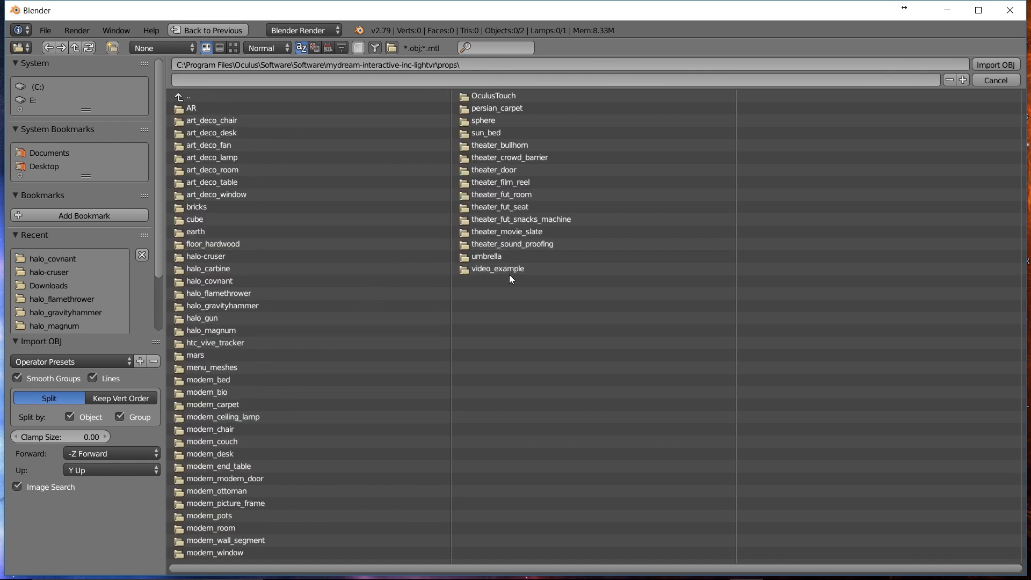
pyautogui.doubleClick(497, 268)
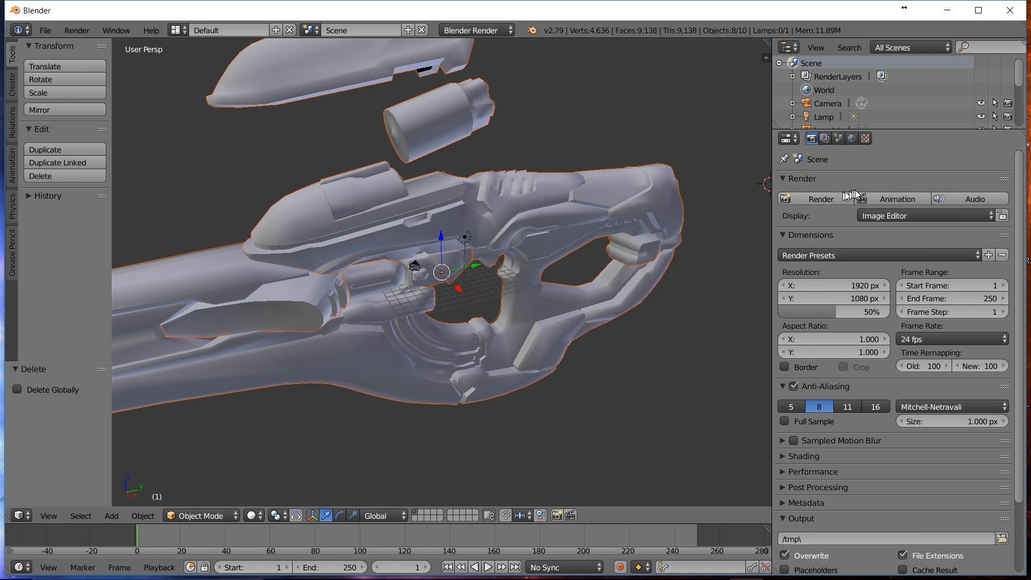
# - Load storm_covenant_carbine_diffcoloured.jpg from video_example into a new image texture
pyautogui.click(865, 138)
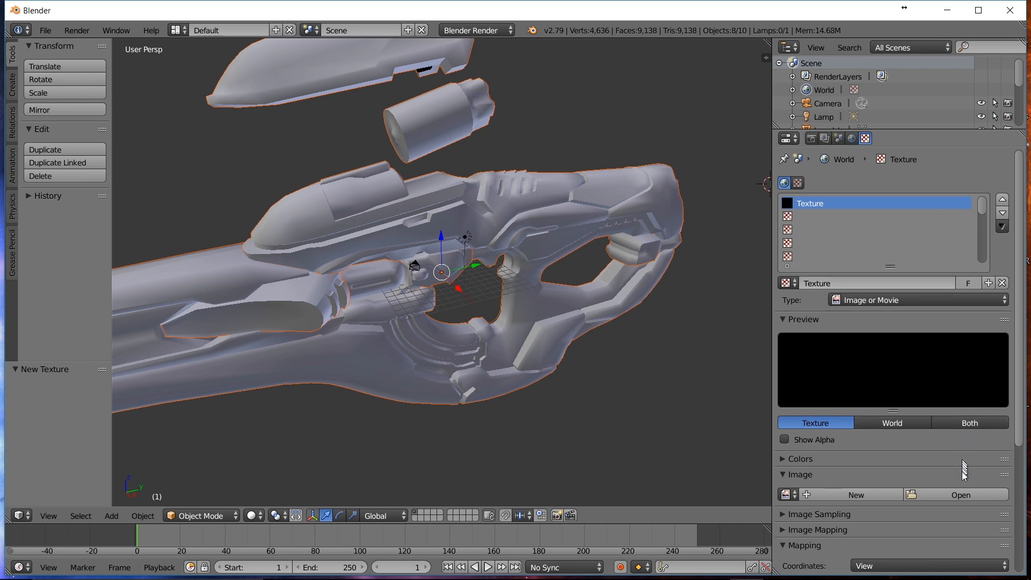
pyautogui.click(959, 494)
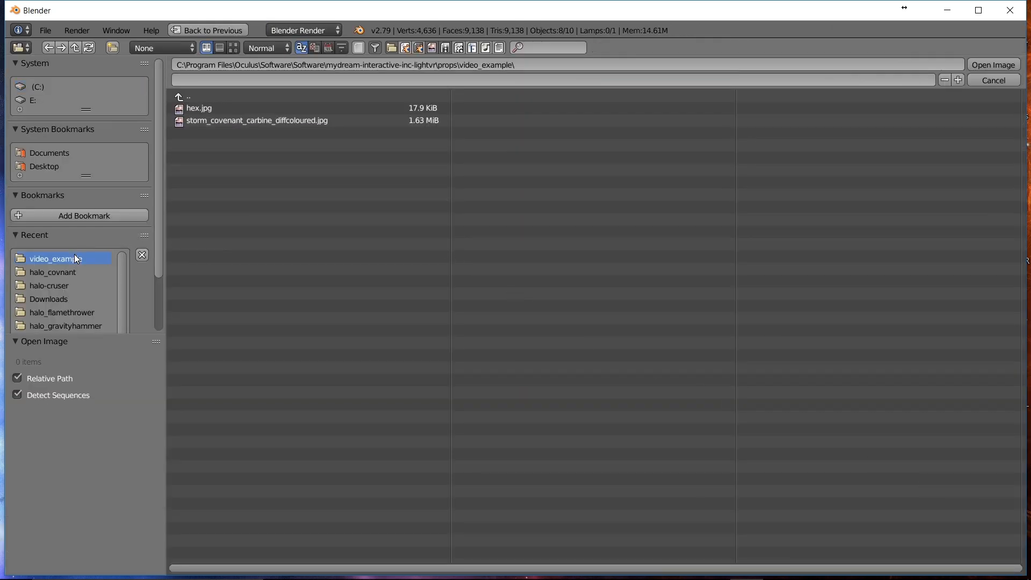
pyautogui.click(256, 120)
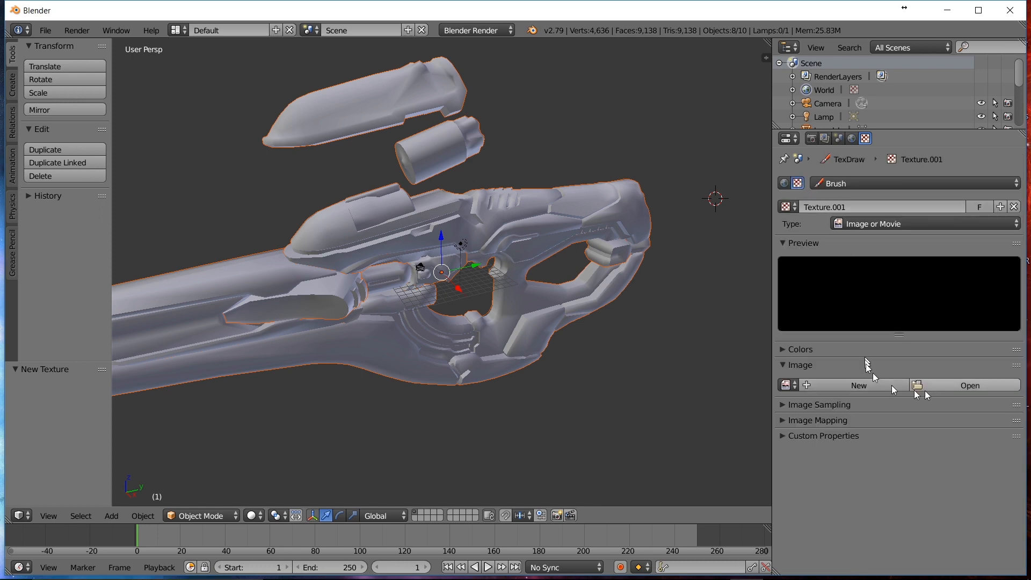
pyautogui.click(968, 384)
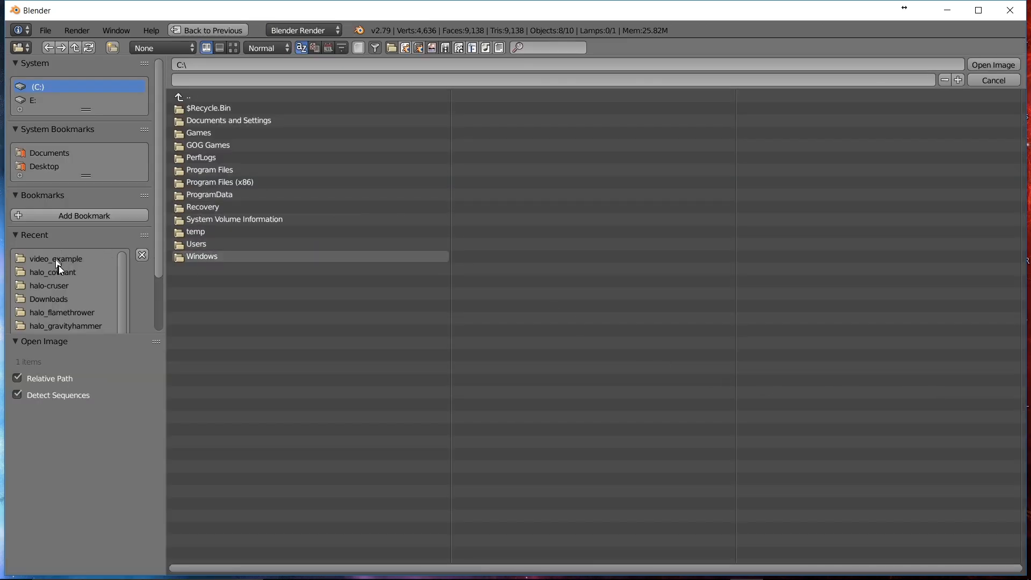
pyautogui.doubleClick(55, 259)
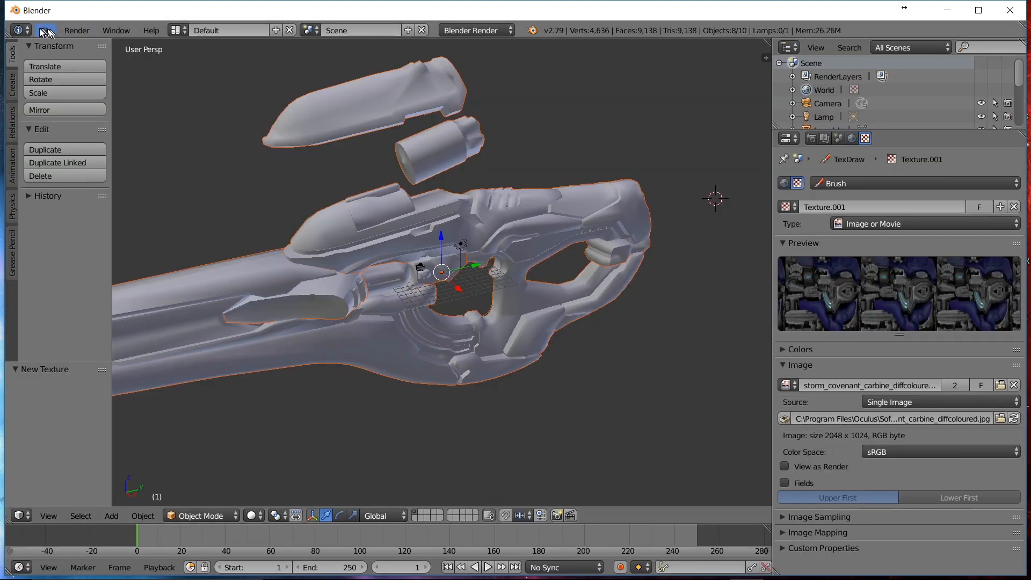
# - Export the carbine scene as Wavefront OBJ example.obj into video_example
pyautogui.click(45, 30)
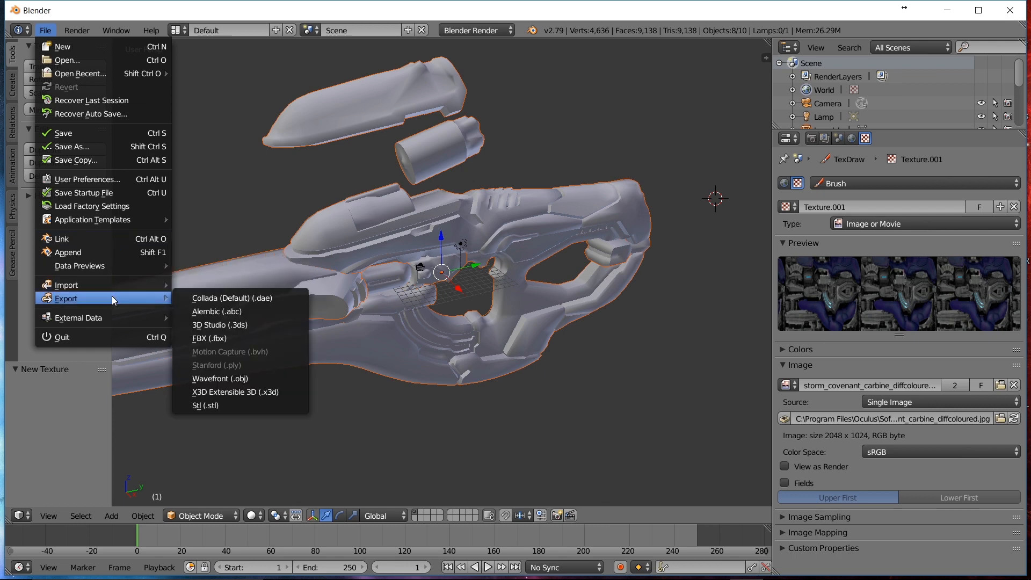
pyautogui.click(220, 378)
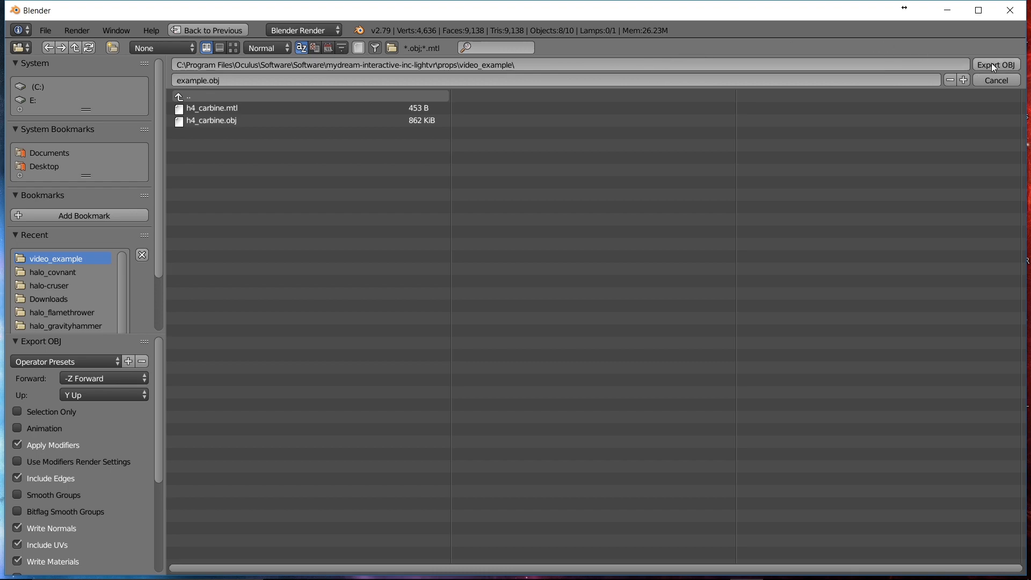
pyautogui.click(997, 64)
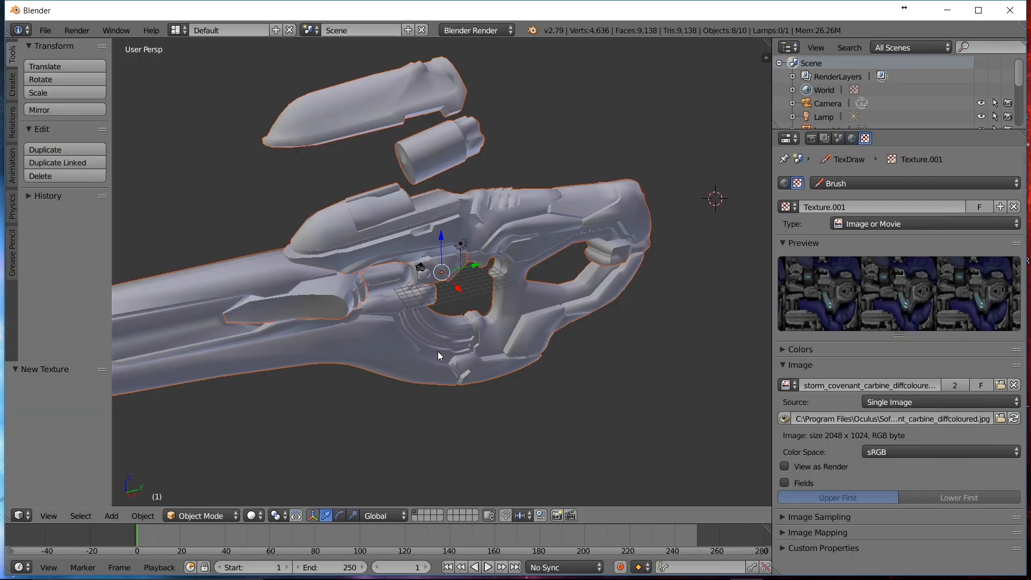
# - Delete the old h4_carbine.mtl and h4_carbine.obj from video_example
pyautogui.click(1009, 9)
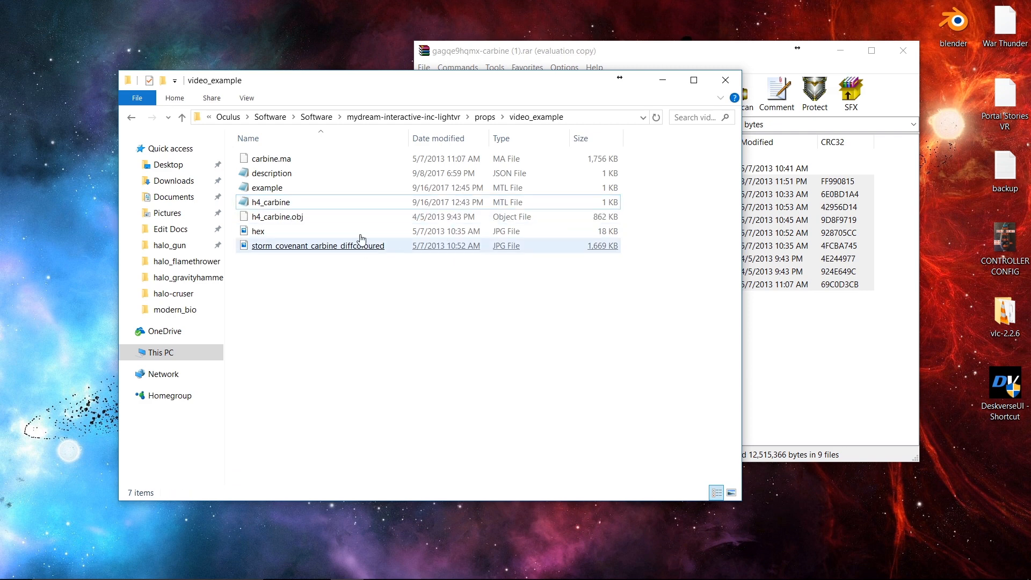
pyautogui.click(271, 202)
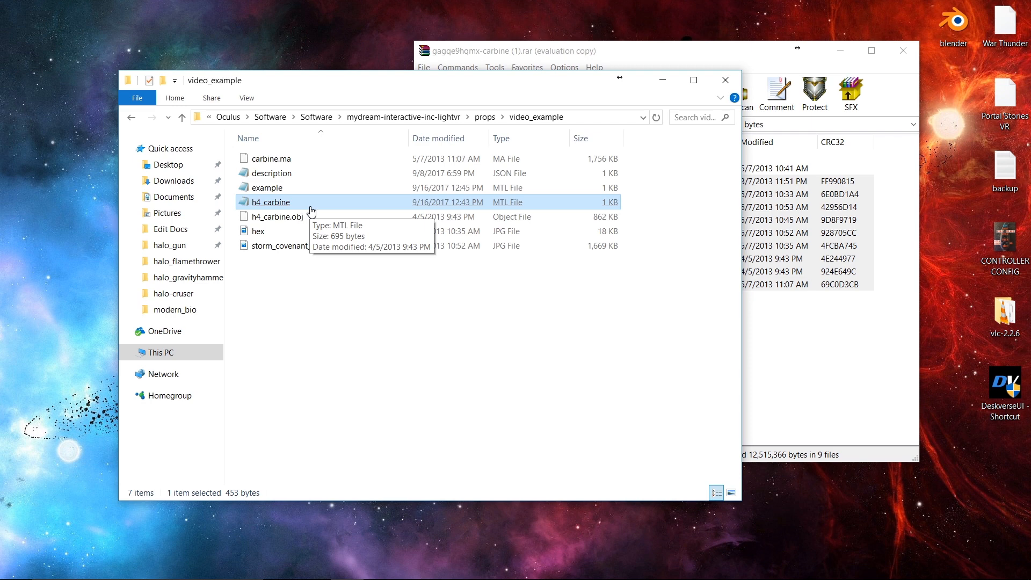
pyautogui.click(276, 216)
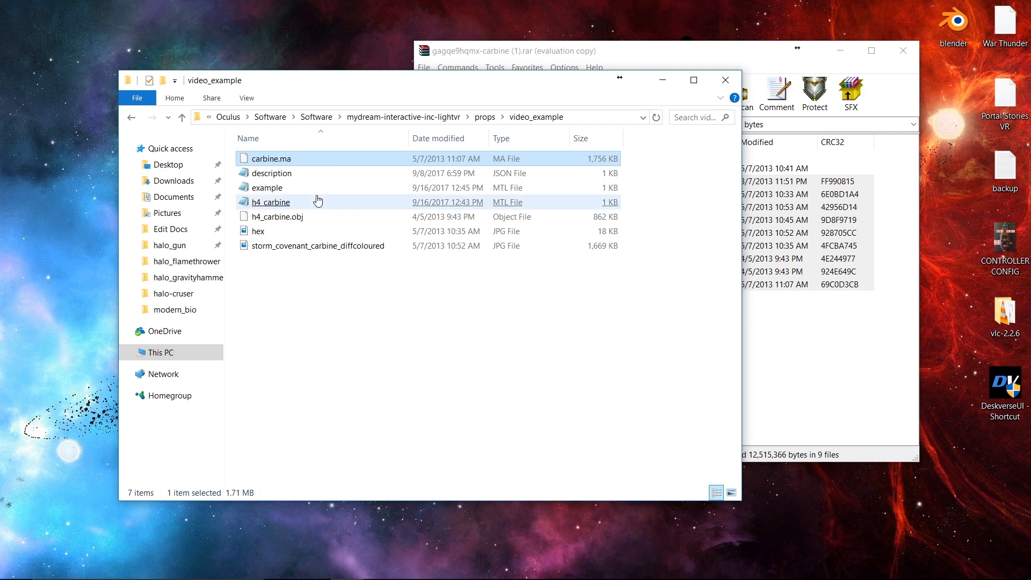
pyautogui.click(277, 216)
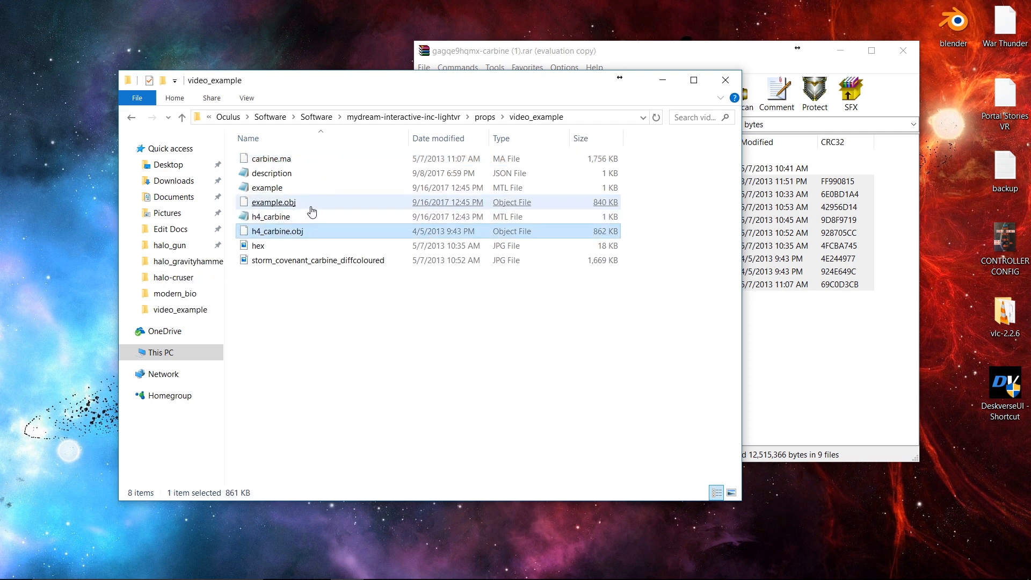
pyautogui.click(271, 216)
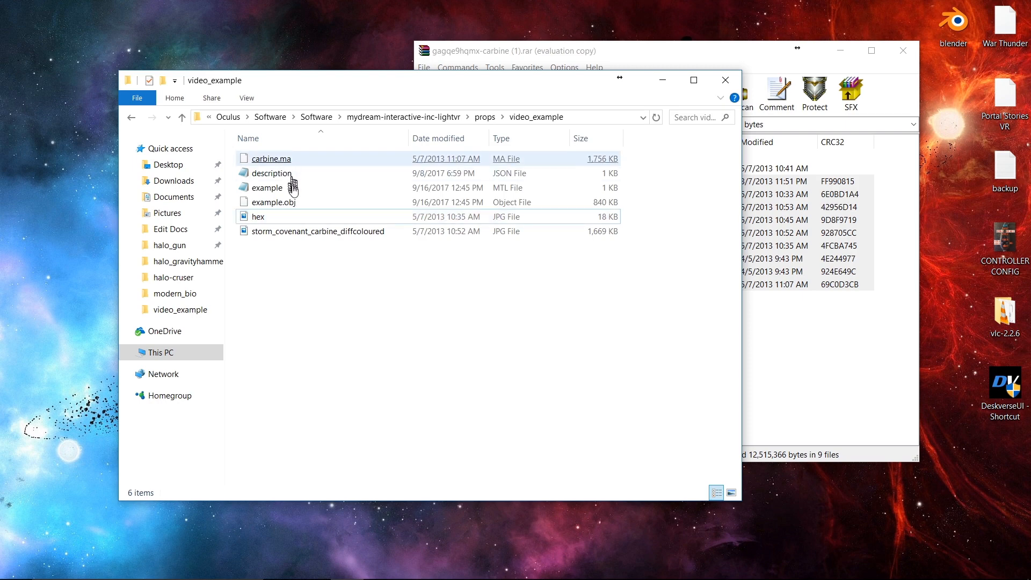
# - Rename the storm_covenant_carbine_diffcoloured texture to image
pyautogui.click(266, 187)
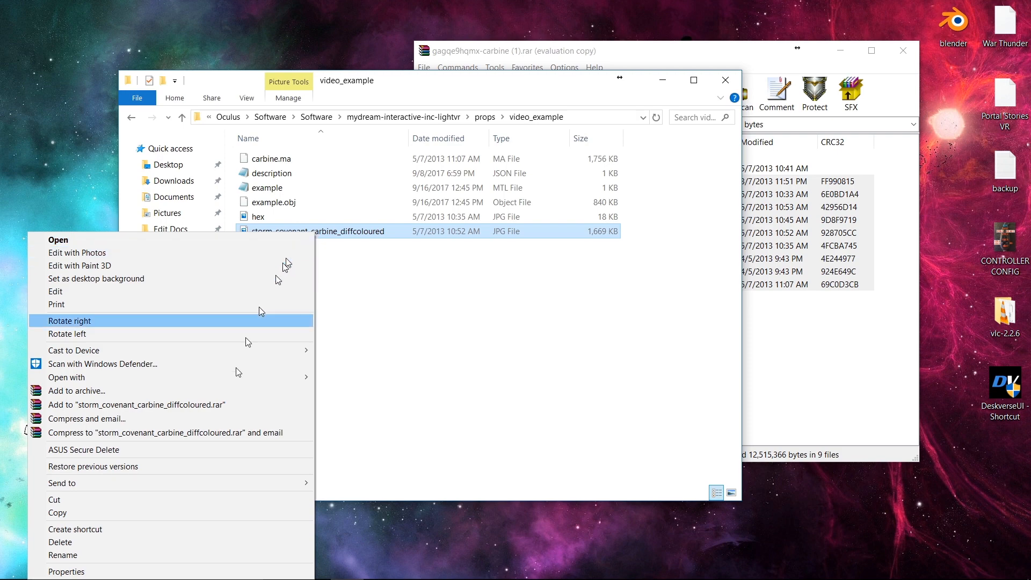
pyautogui.click(63, 555)
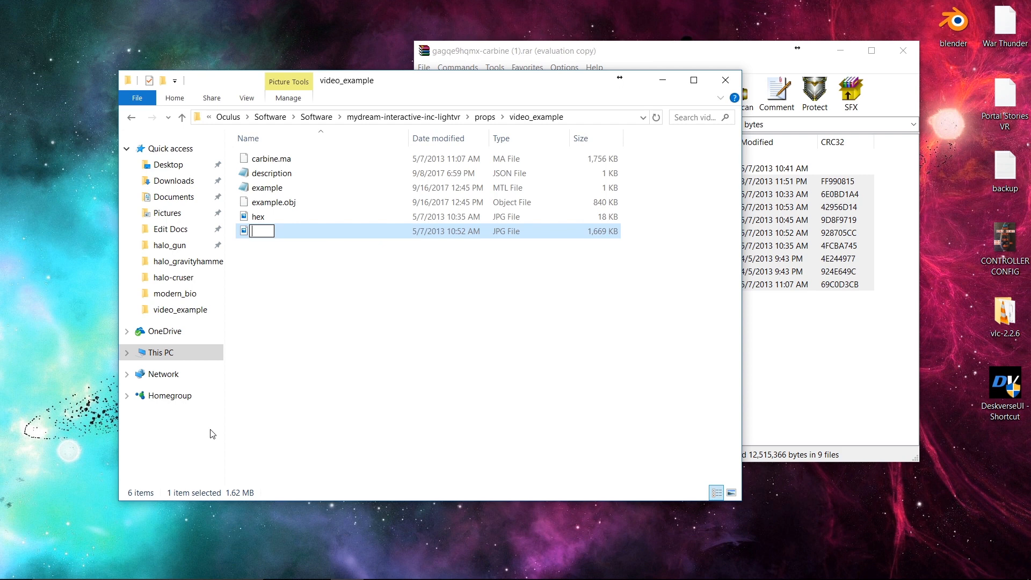
pyautogui.write('image')
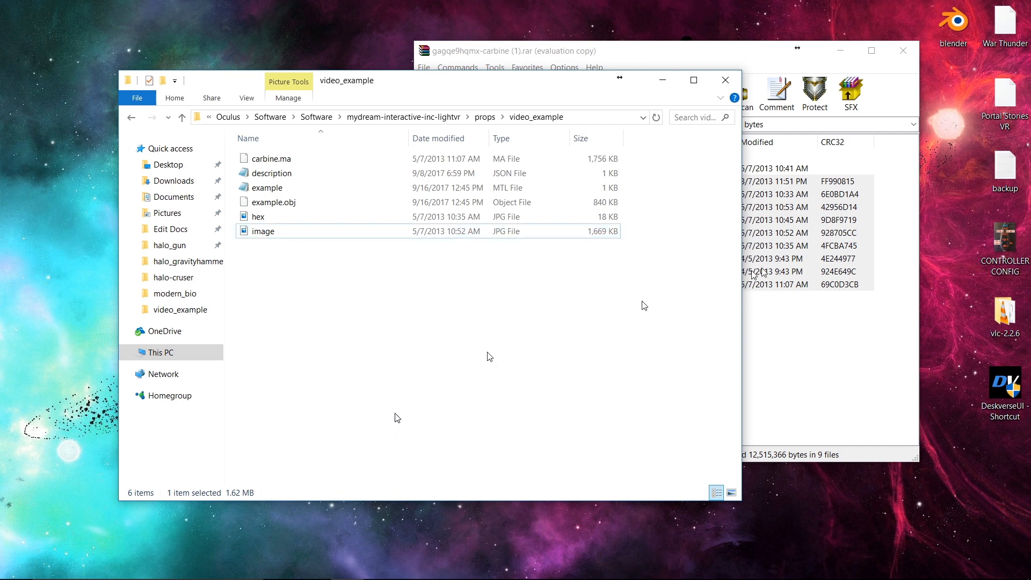
# - Edit description.json so its object value reads example.obj, then save the file
pyautogui.click(256, 215)
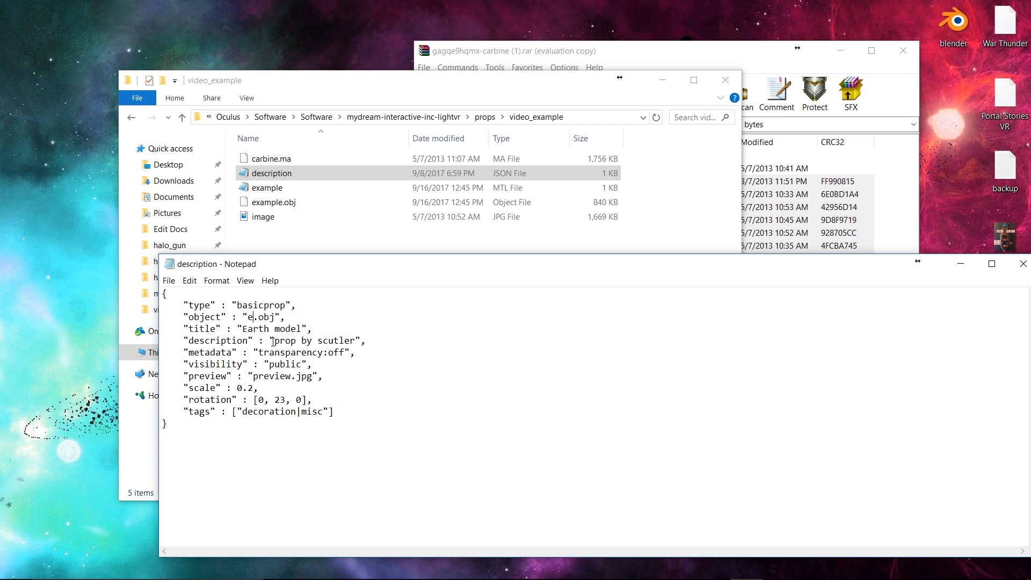
pyautogui.write('xample')
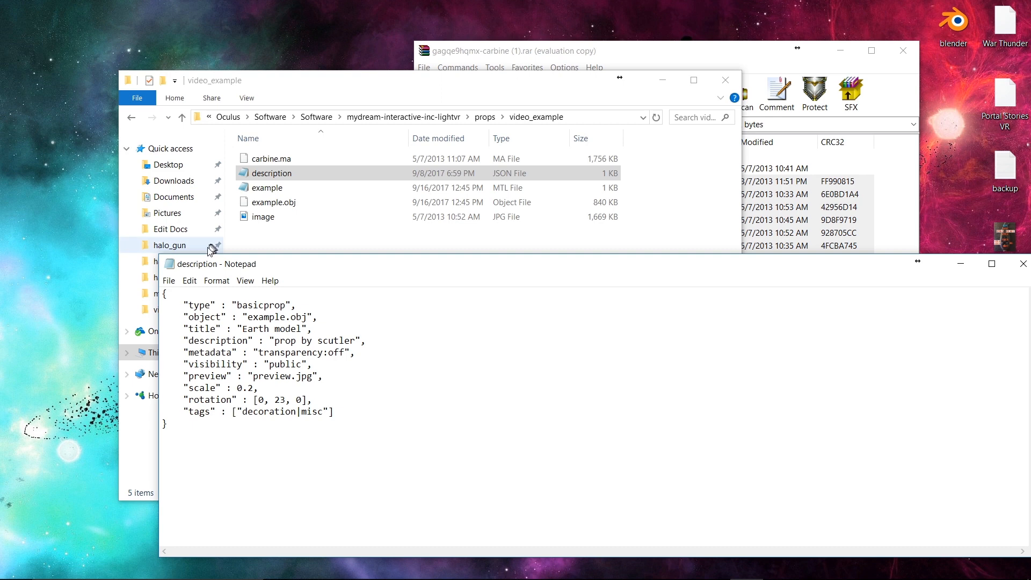
pyautogui.click(169, 280)
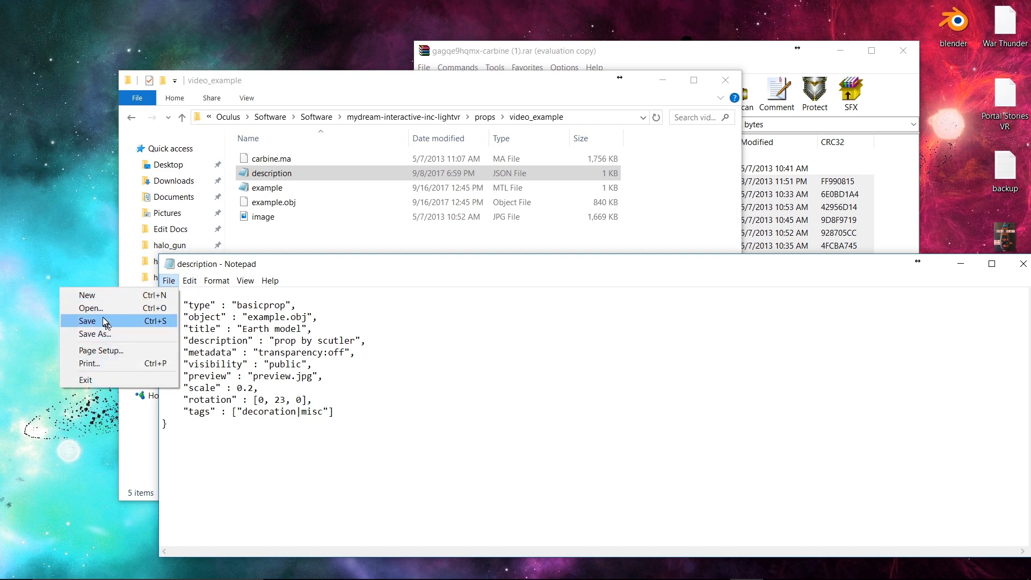
pyautogui.click(87, 321)
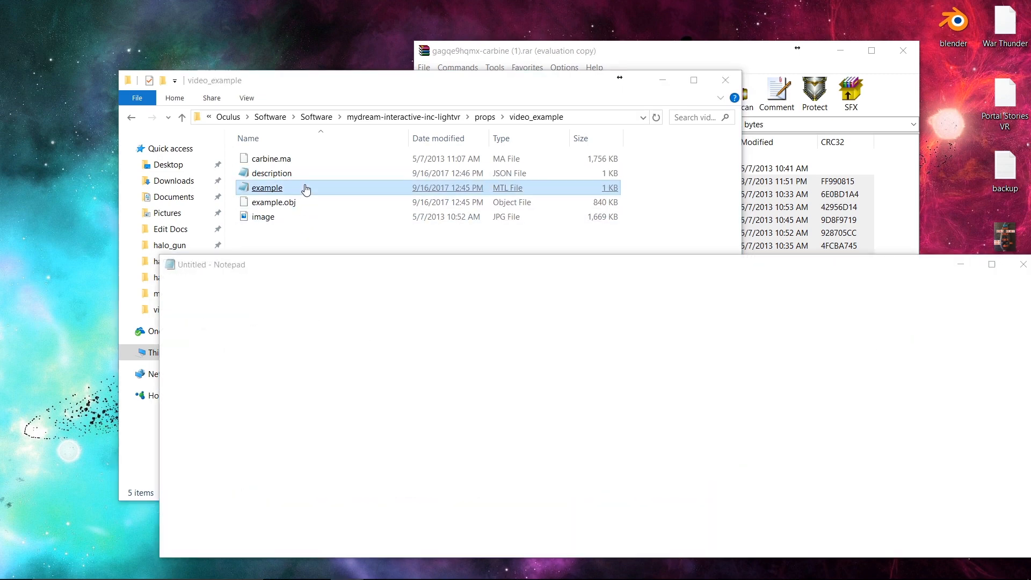
# - Replace the old map_Kd texture path in example.mtl with image.jpg and save the file
pyautogui.doubleClick(266, 187)
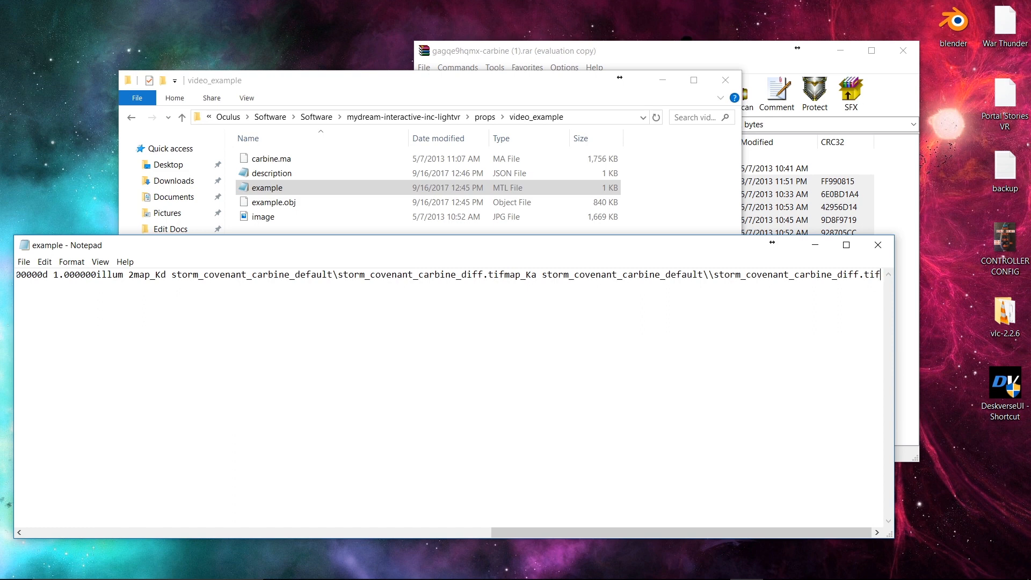
pyautogui.moveTo(236, 274); pyautogui.dragTo(881, 274)
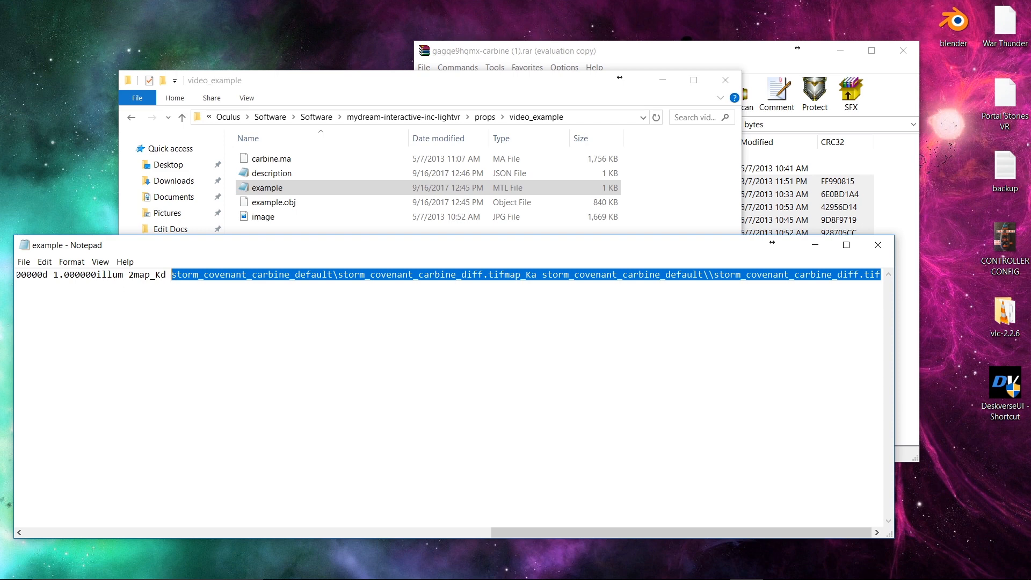
pyautogui.write('imag')
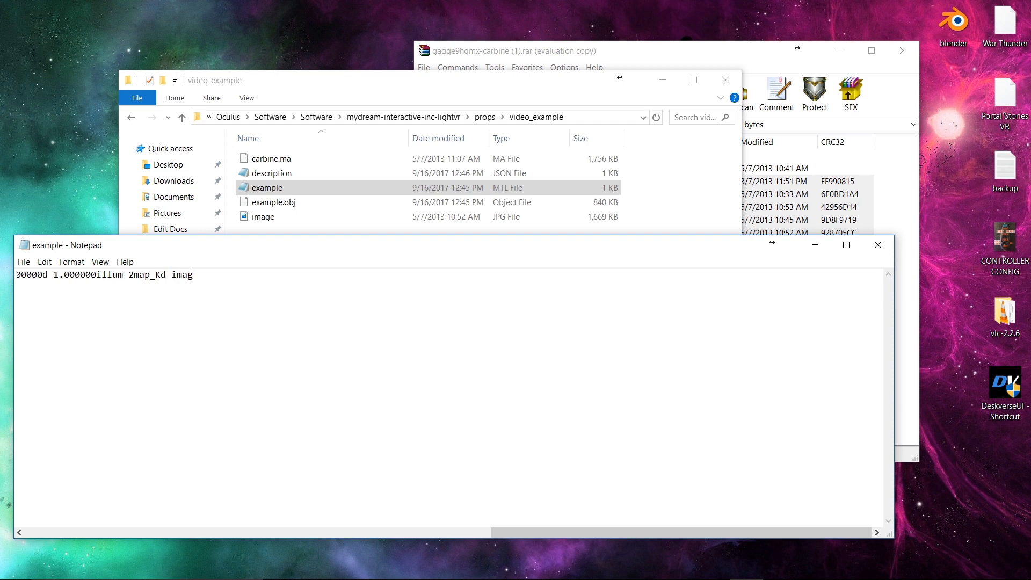
pyautogui.write('e.jpg')
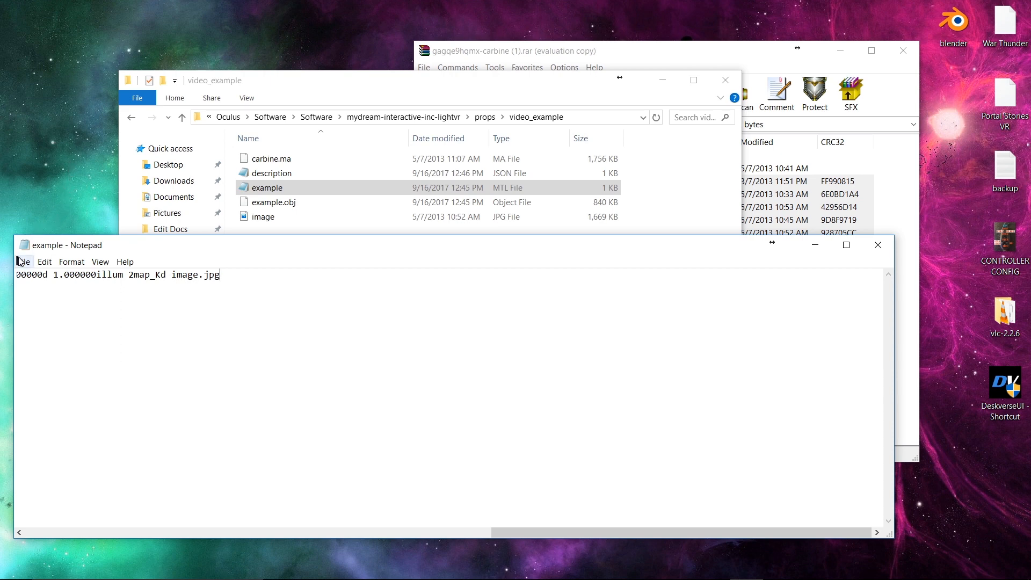
pyautogui.click(23, 262)
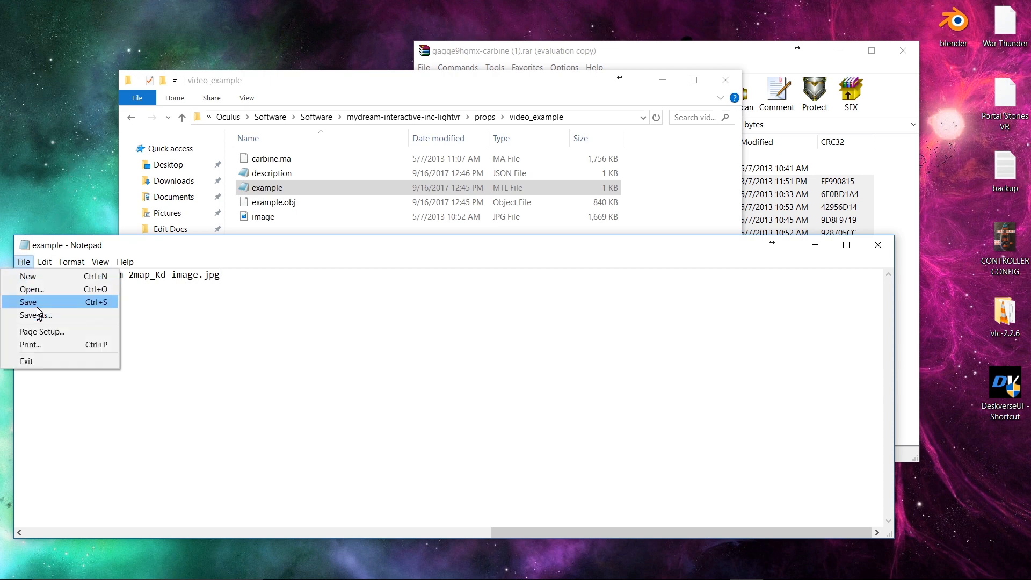
pyautogui.click(28, 301)
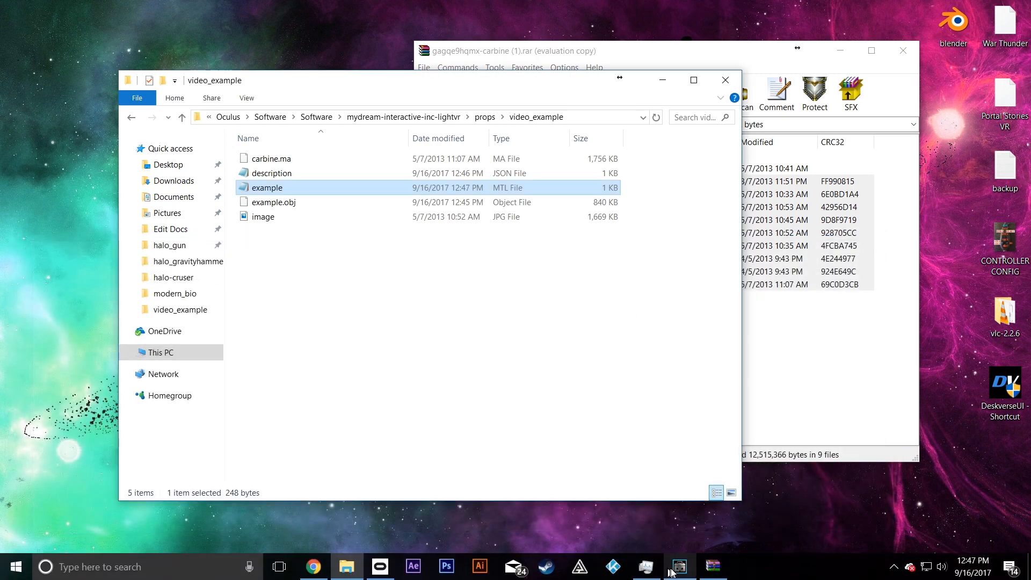
# - Start VR Toolbox from the Oculus library and switch to its Custom import section
pyautogui.click(679, 566)
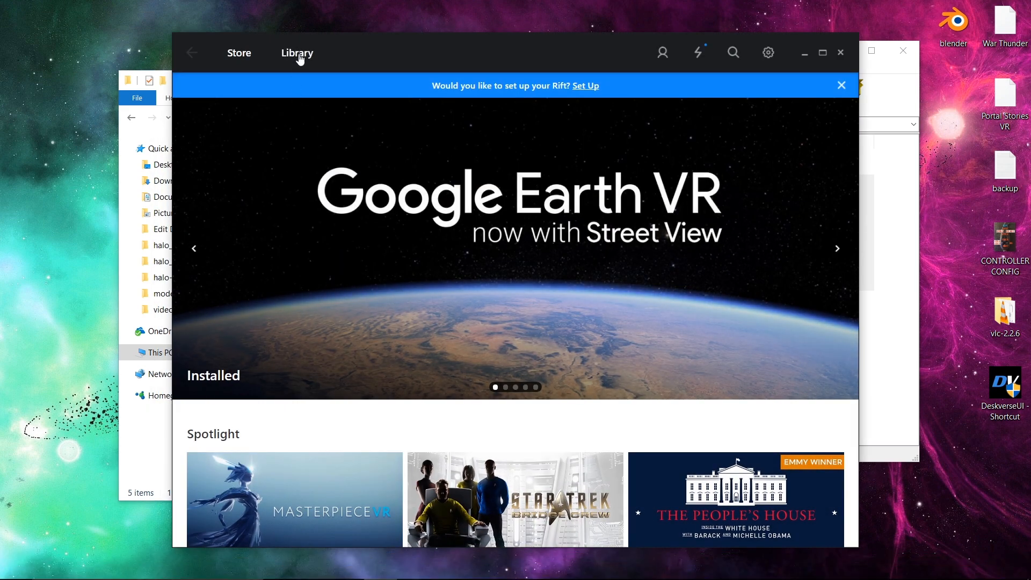
pyautogui.click(296, 54)
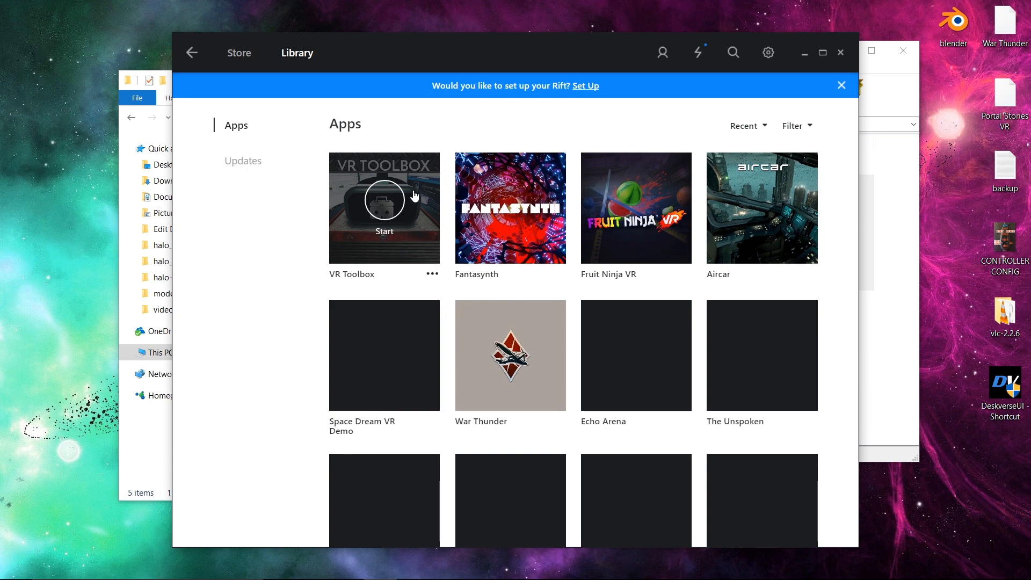
pyautogui.click(384, 200)
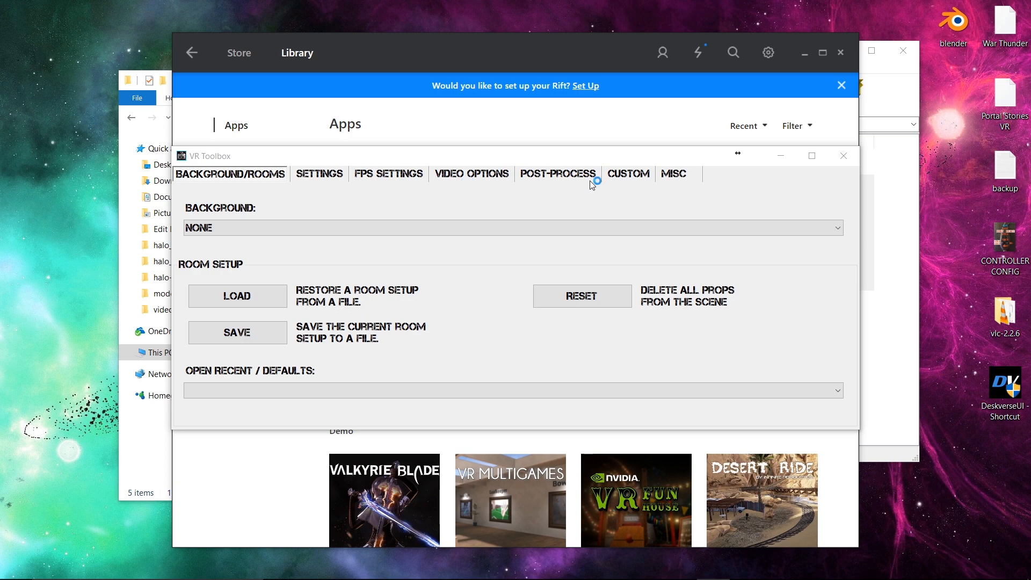
pyautogui.click(629, 174)
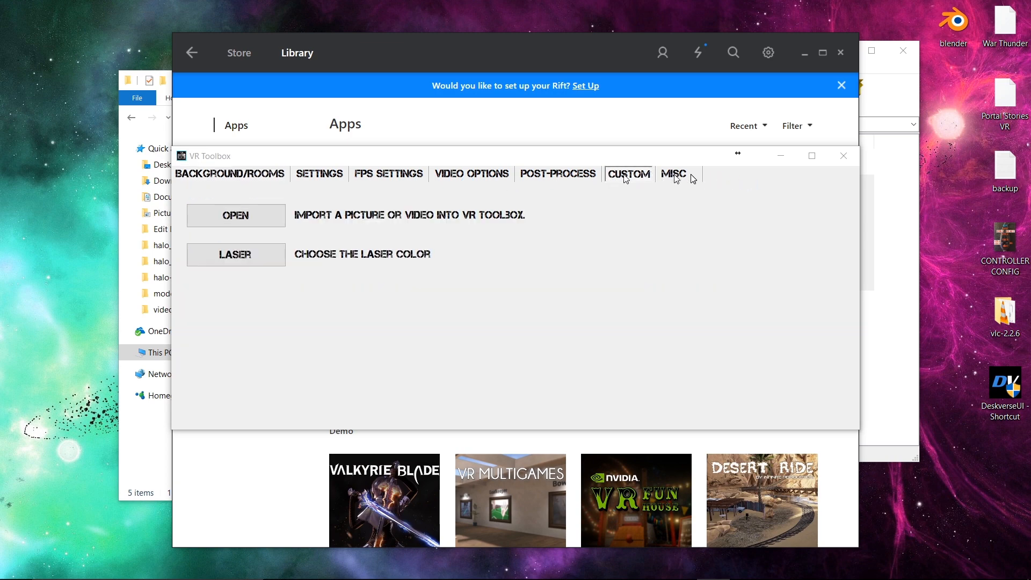
# - Choose Add Props from the radial menu to show furniture, decoration and screen categories
pyautogui.click(673, 174)
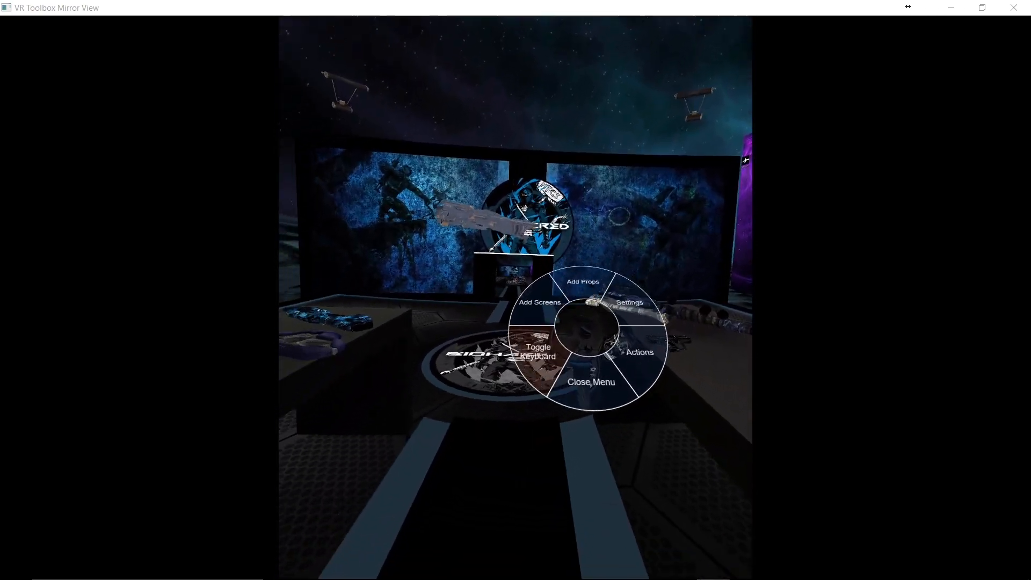
pyautogui.click(582, 281)
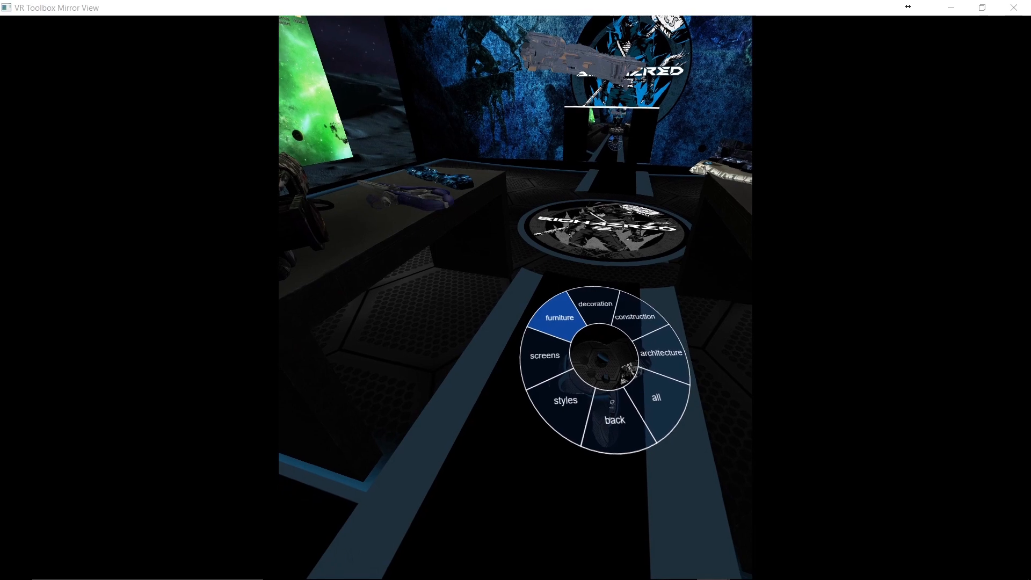